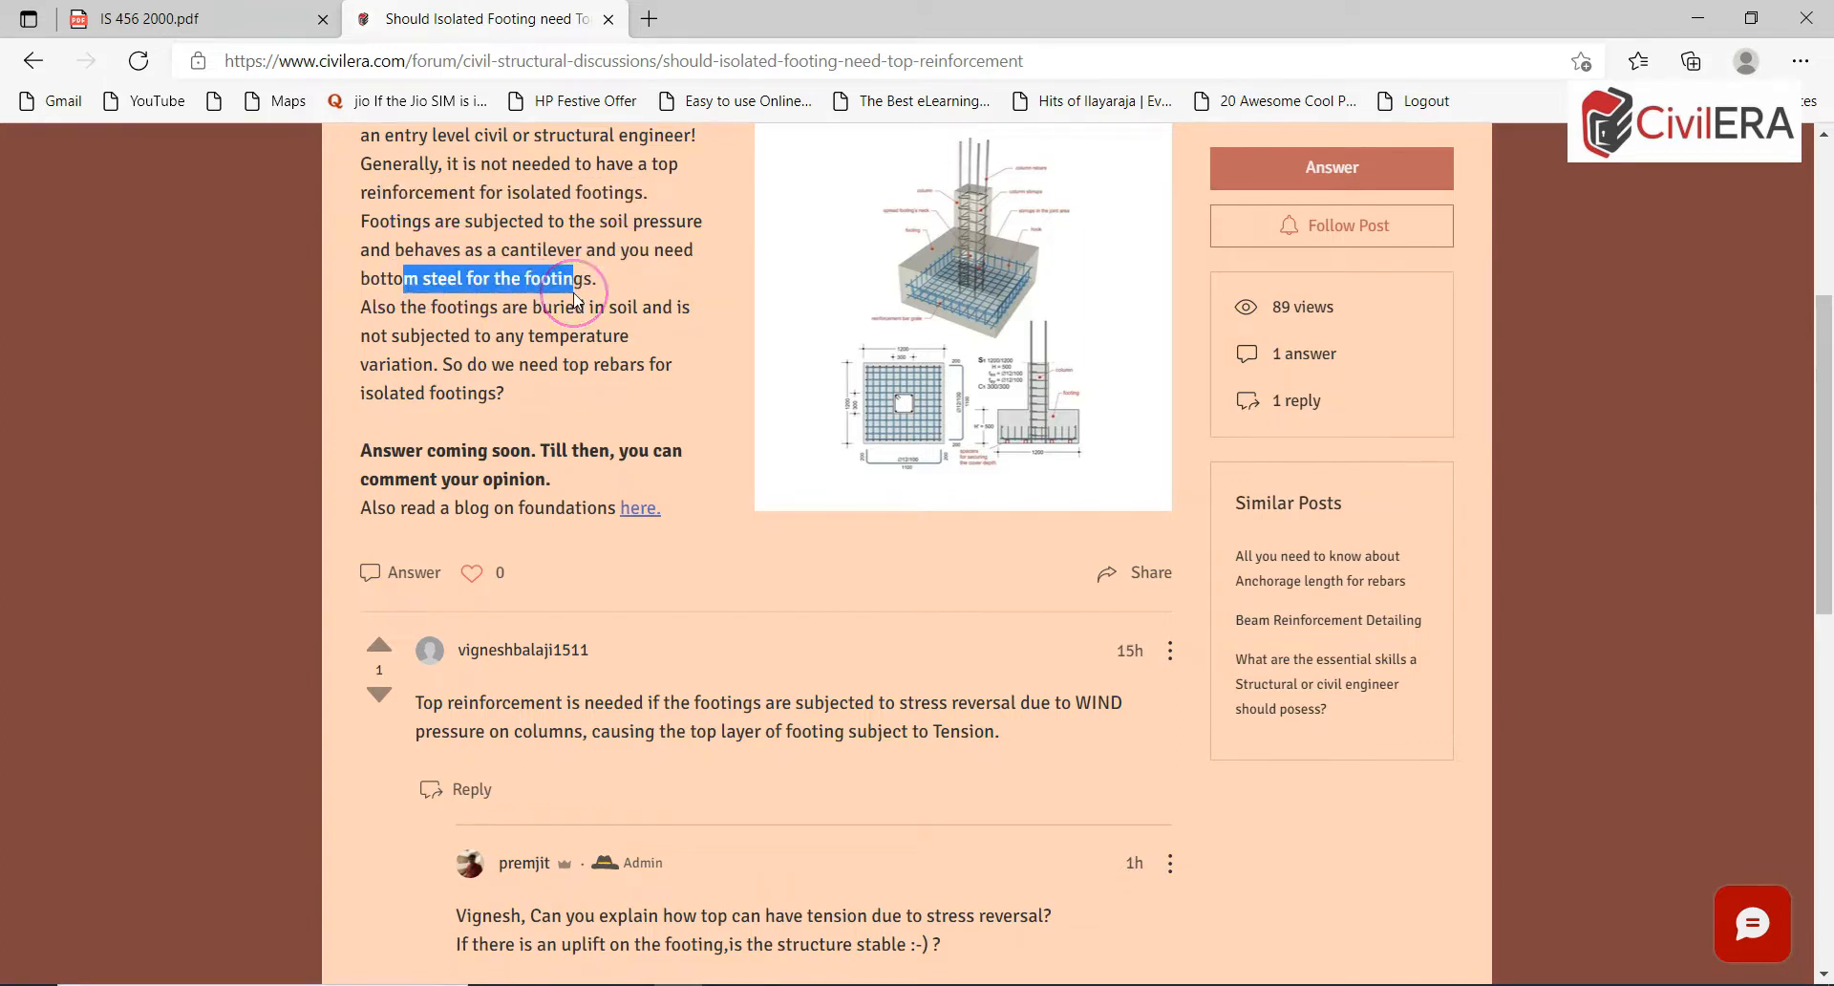
- Highlight the footings phrase, then handwrite P/SBC = A and P/A ≤ SBC
double_click(456, 307)
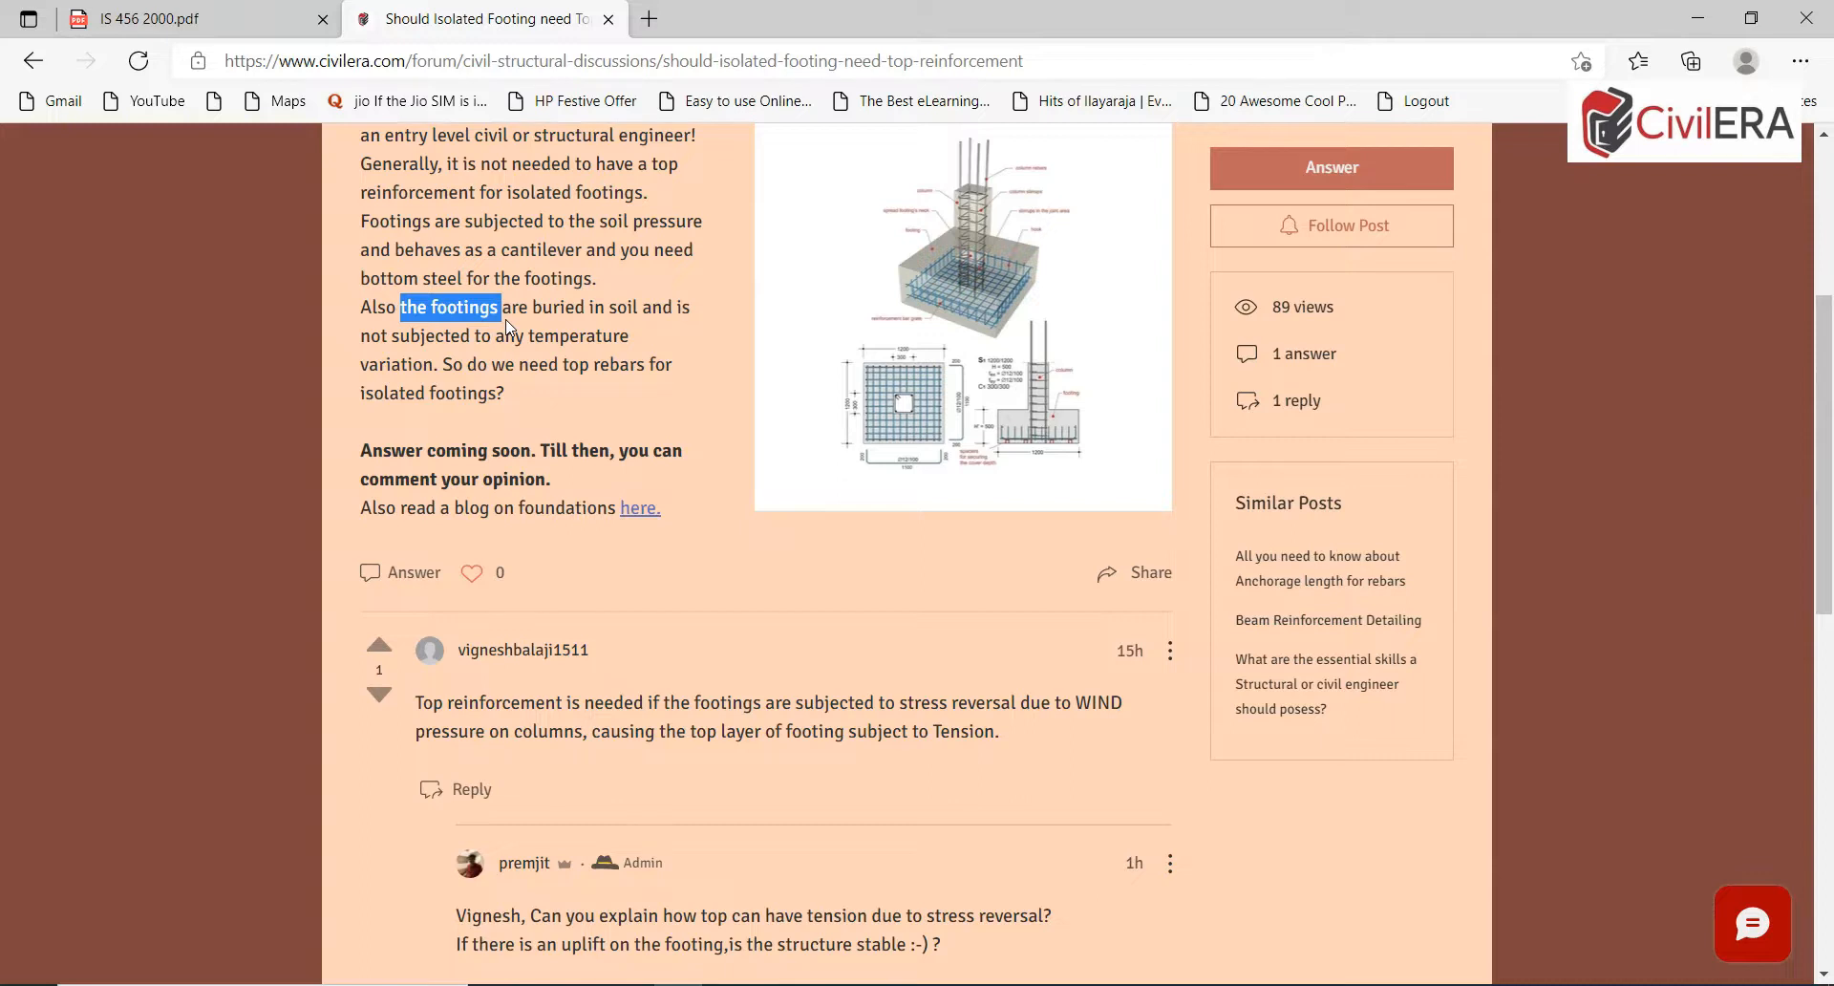
scroll(down, 3)
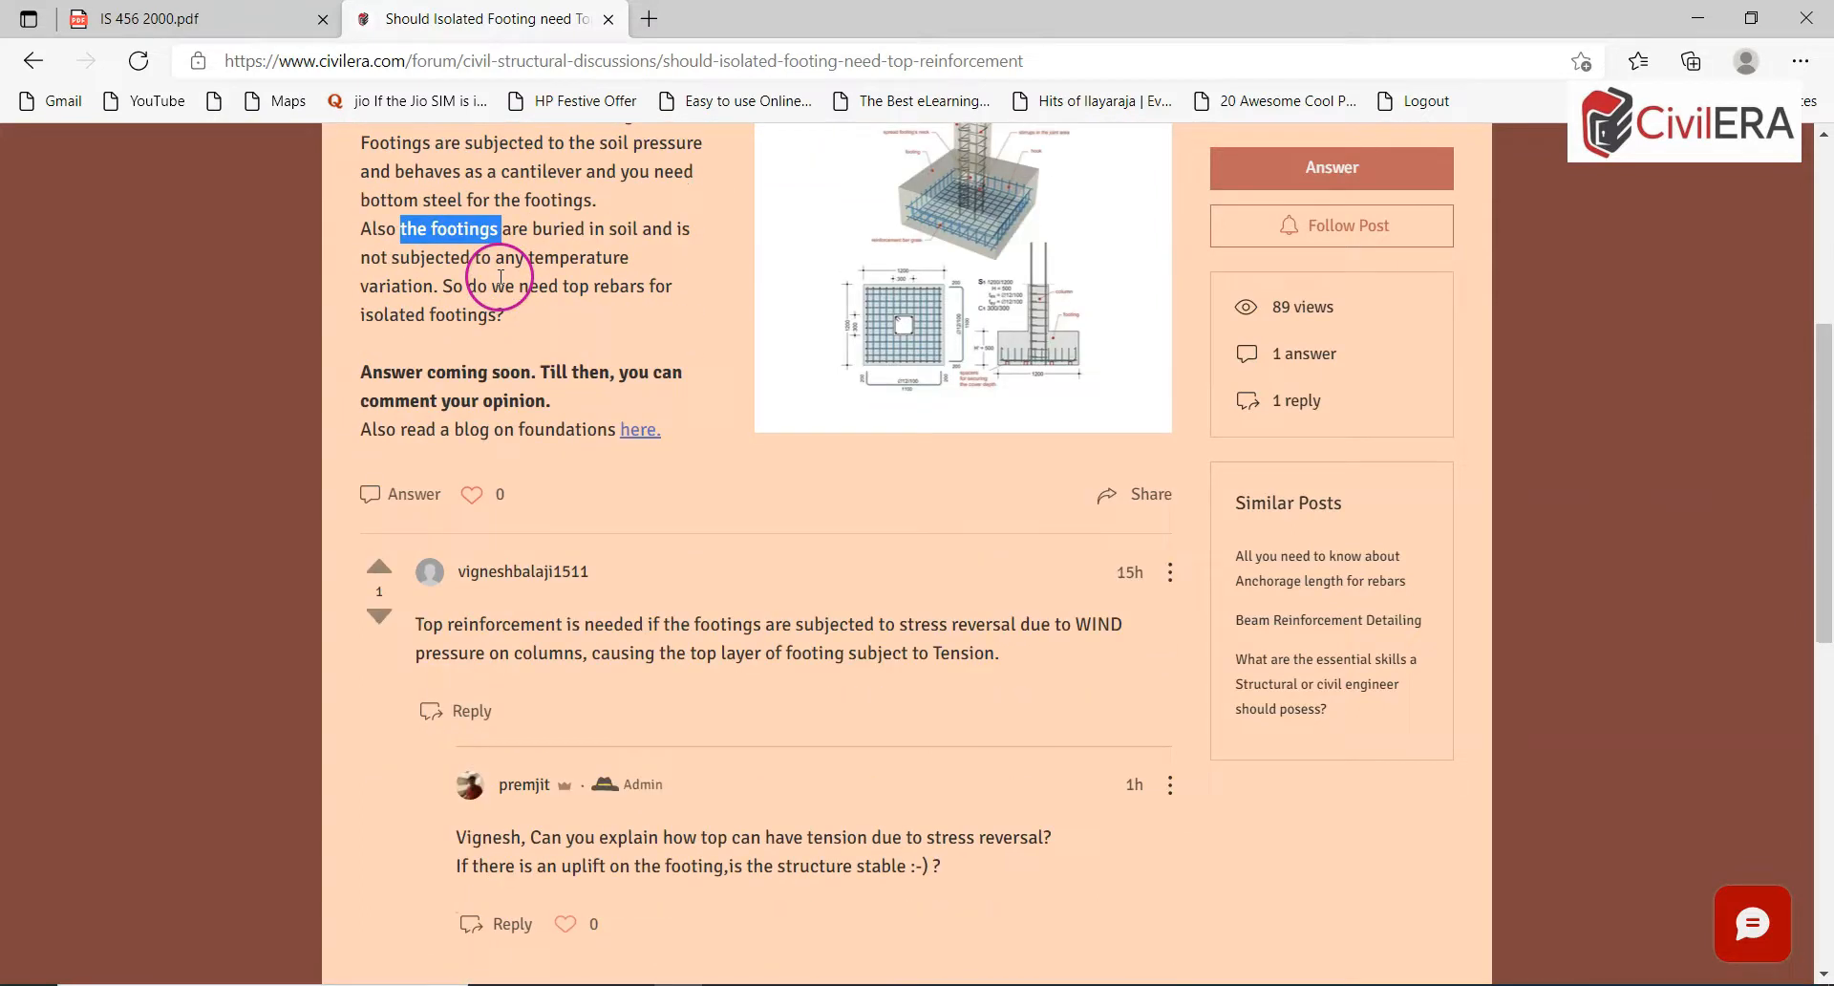
scroll(down, 3)
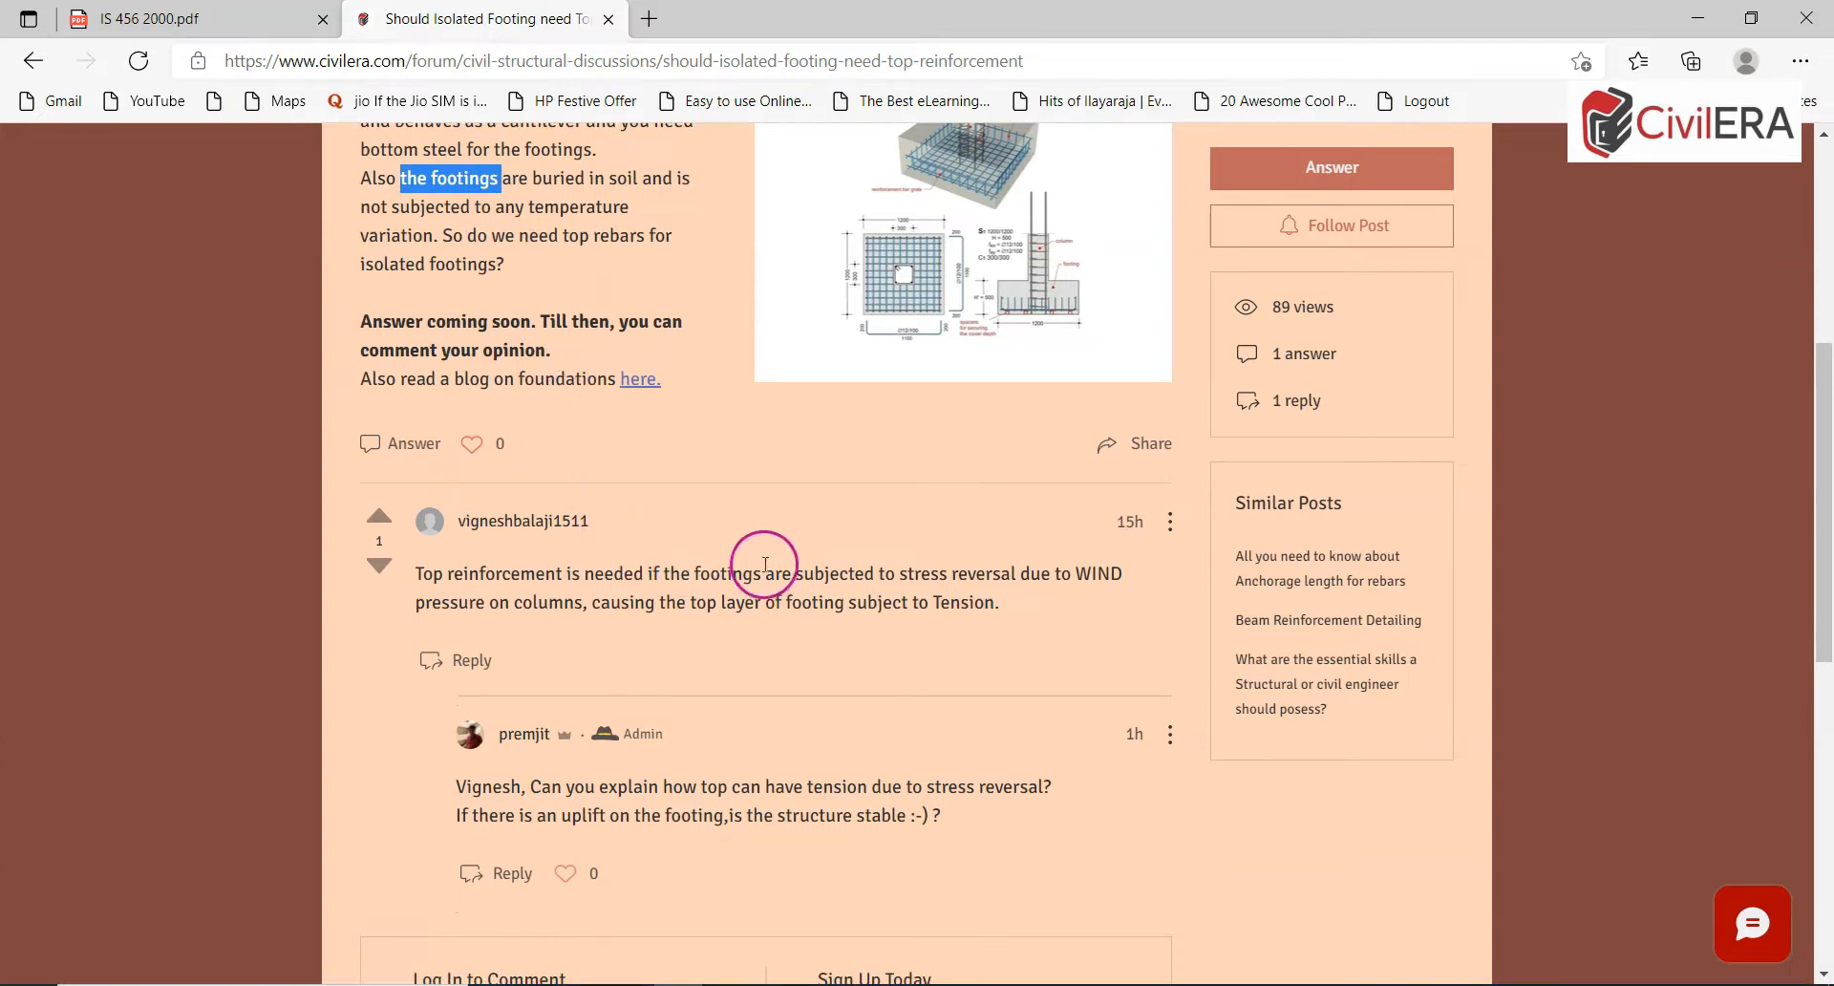
scroll(up, 3)
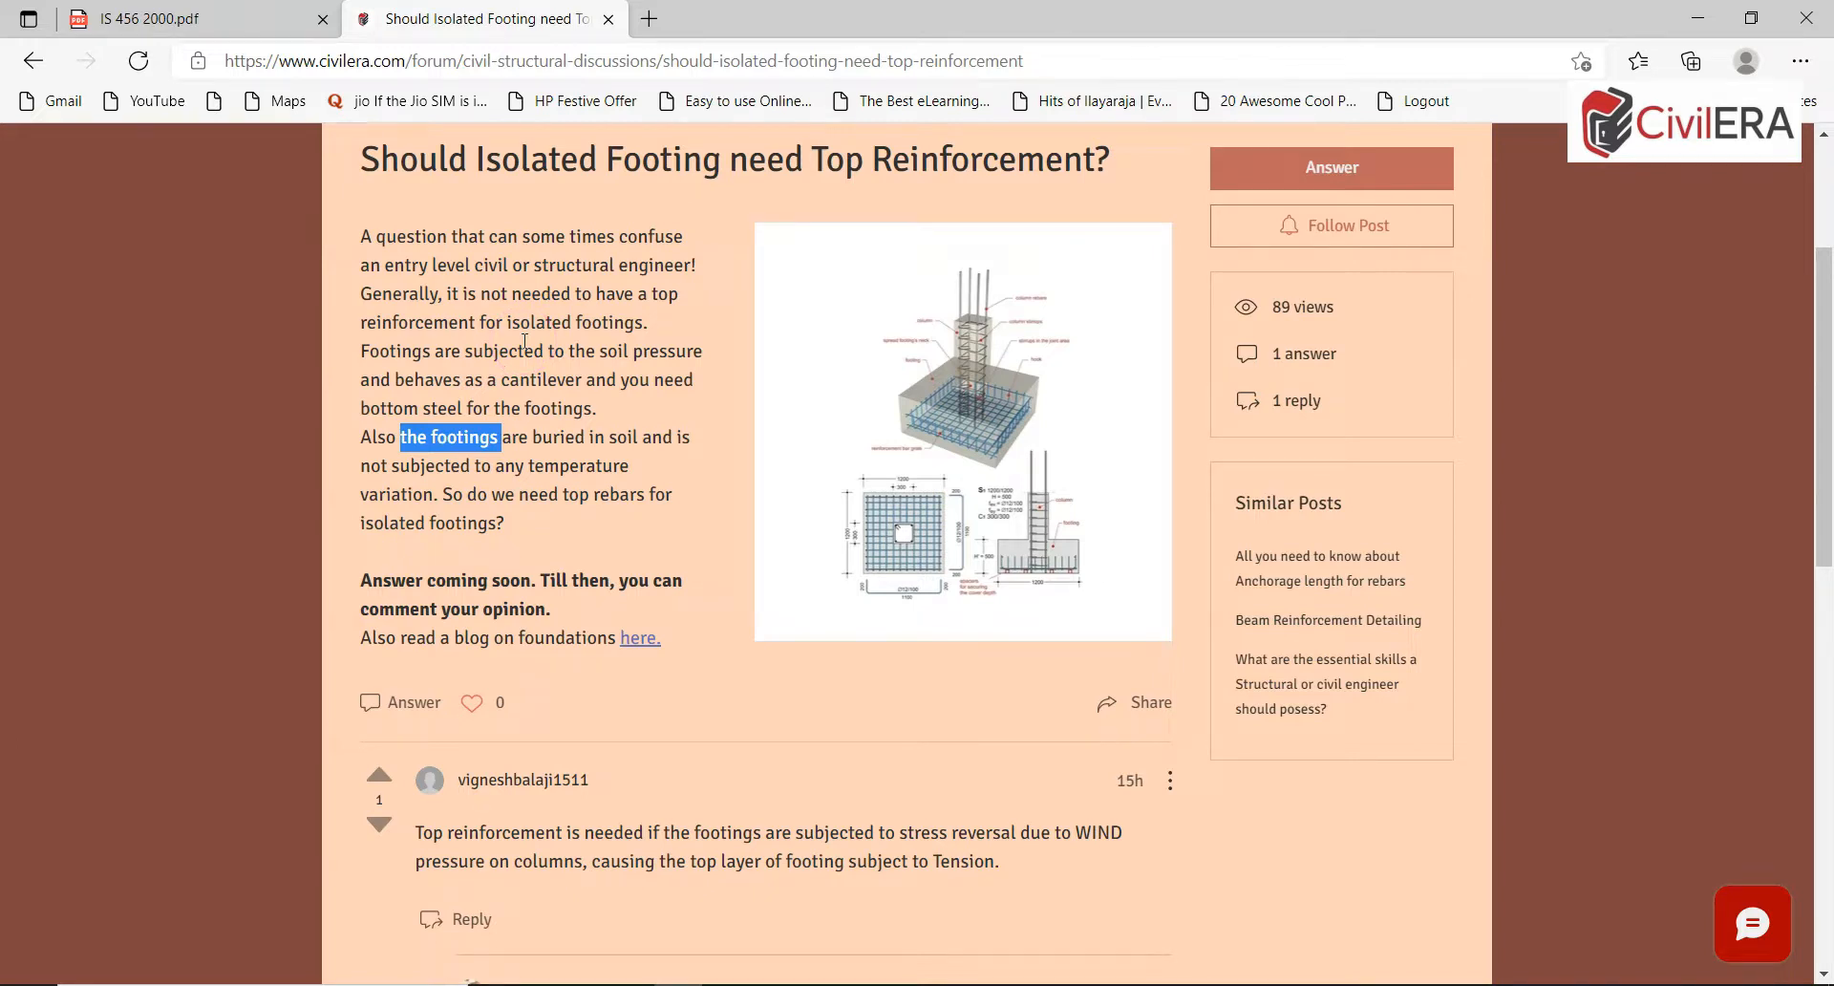
mouse_move(483, 890)
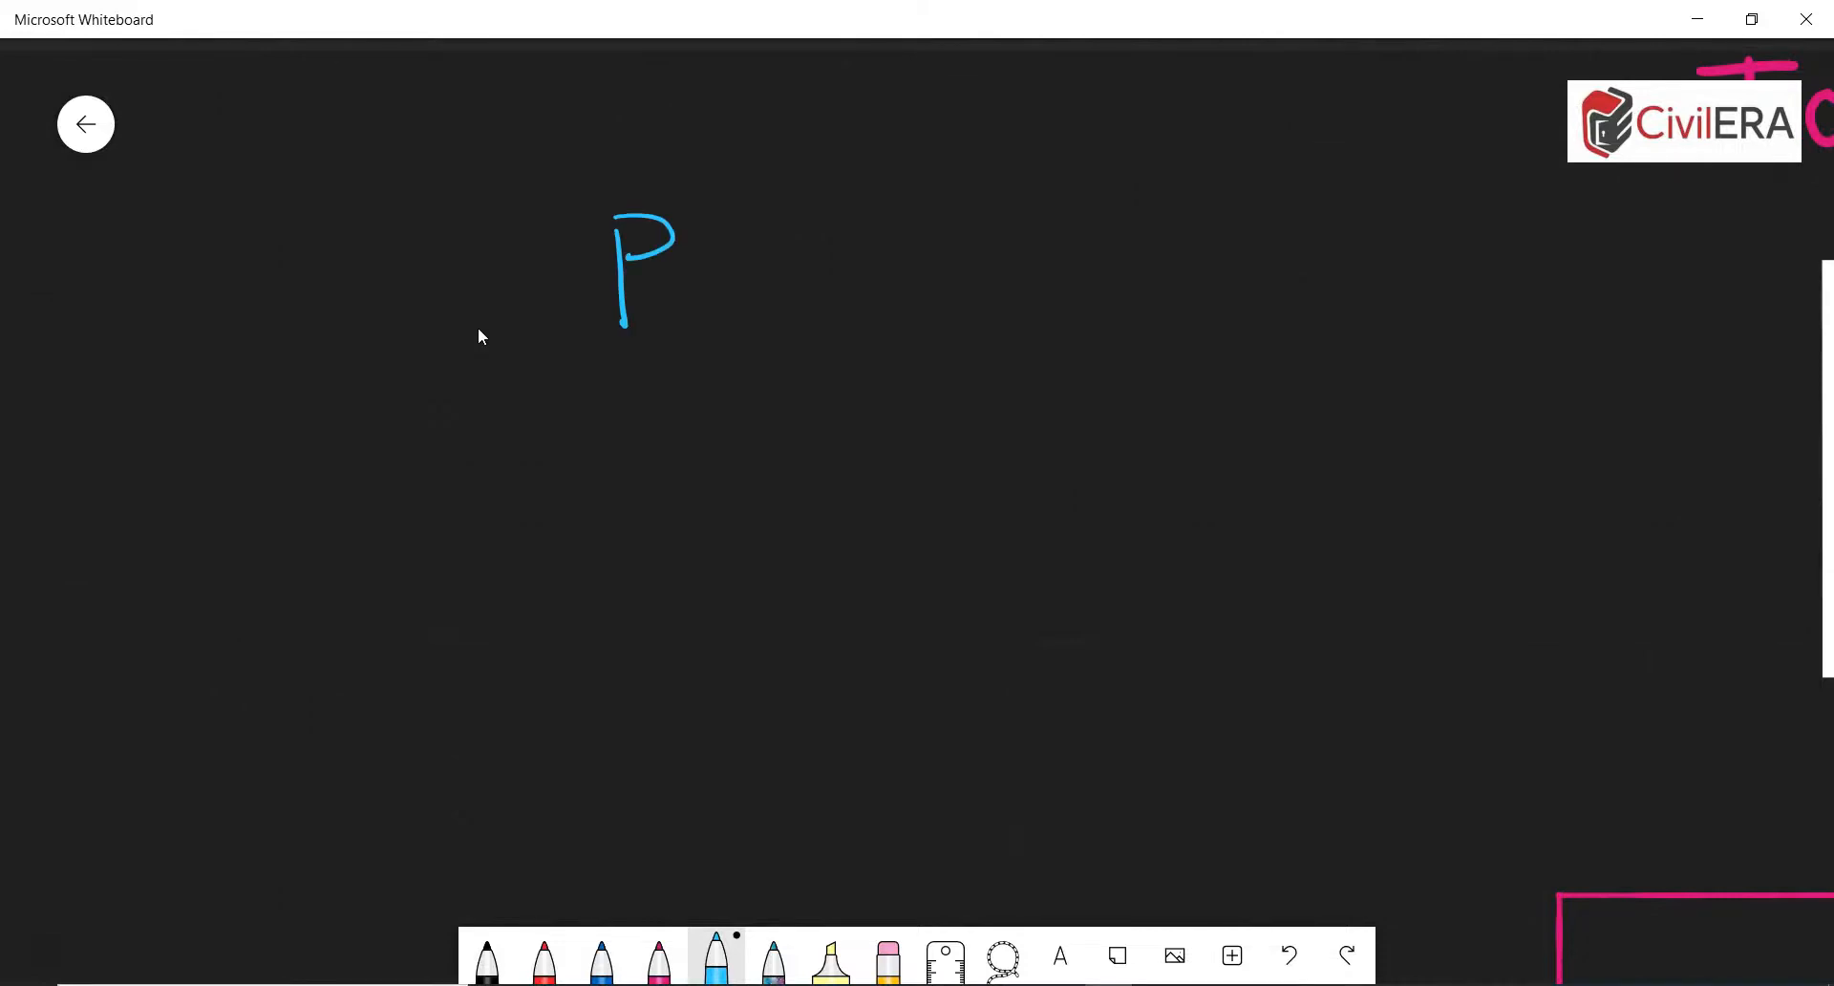
drag(503, 360, 822, 339)
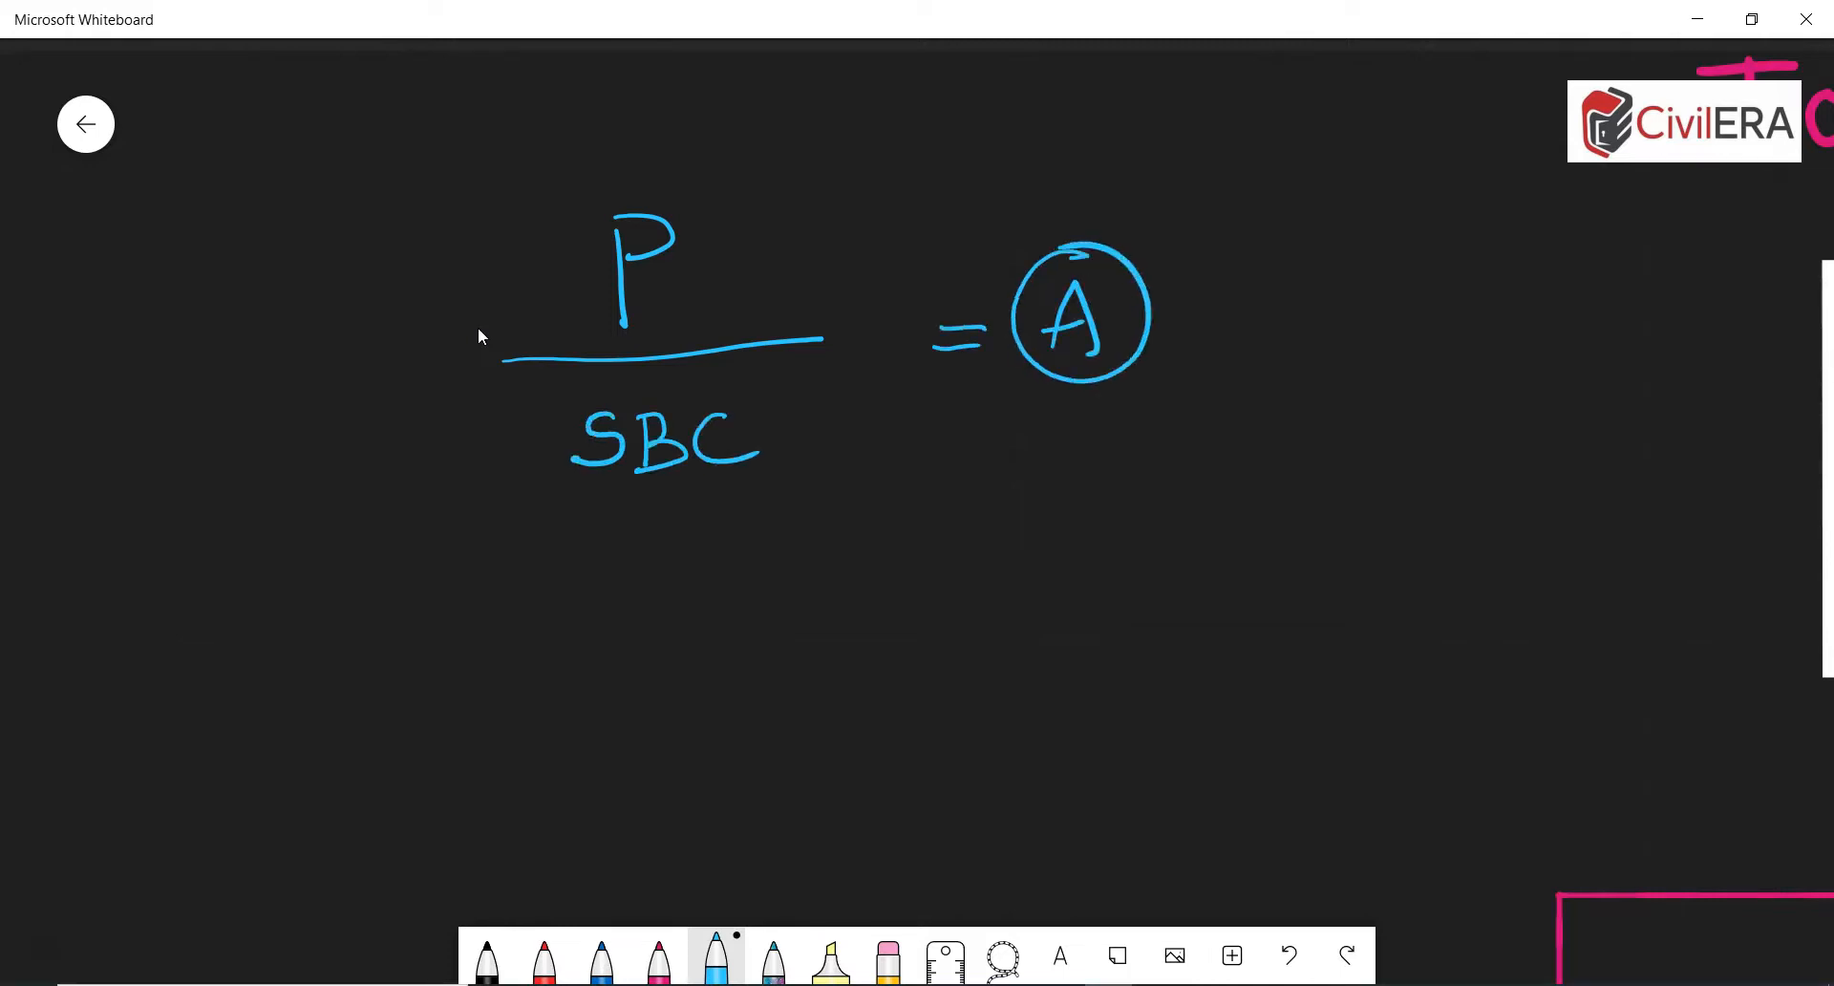
drag(397, 584, 527, 666)
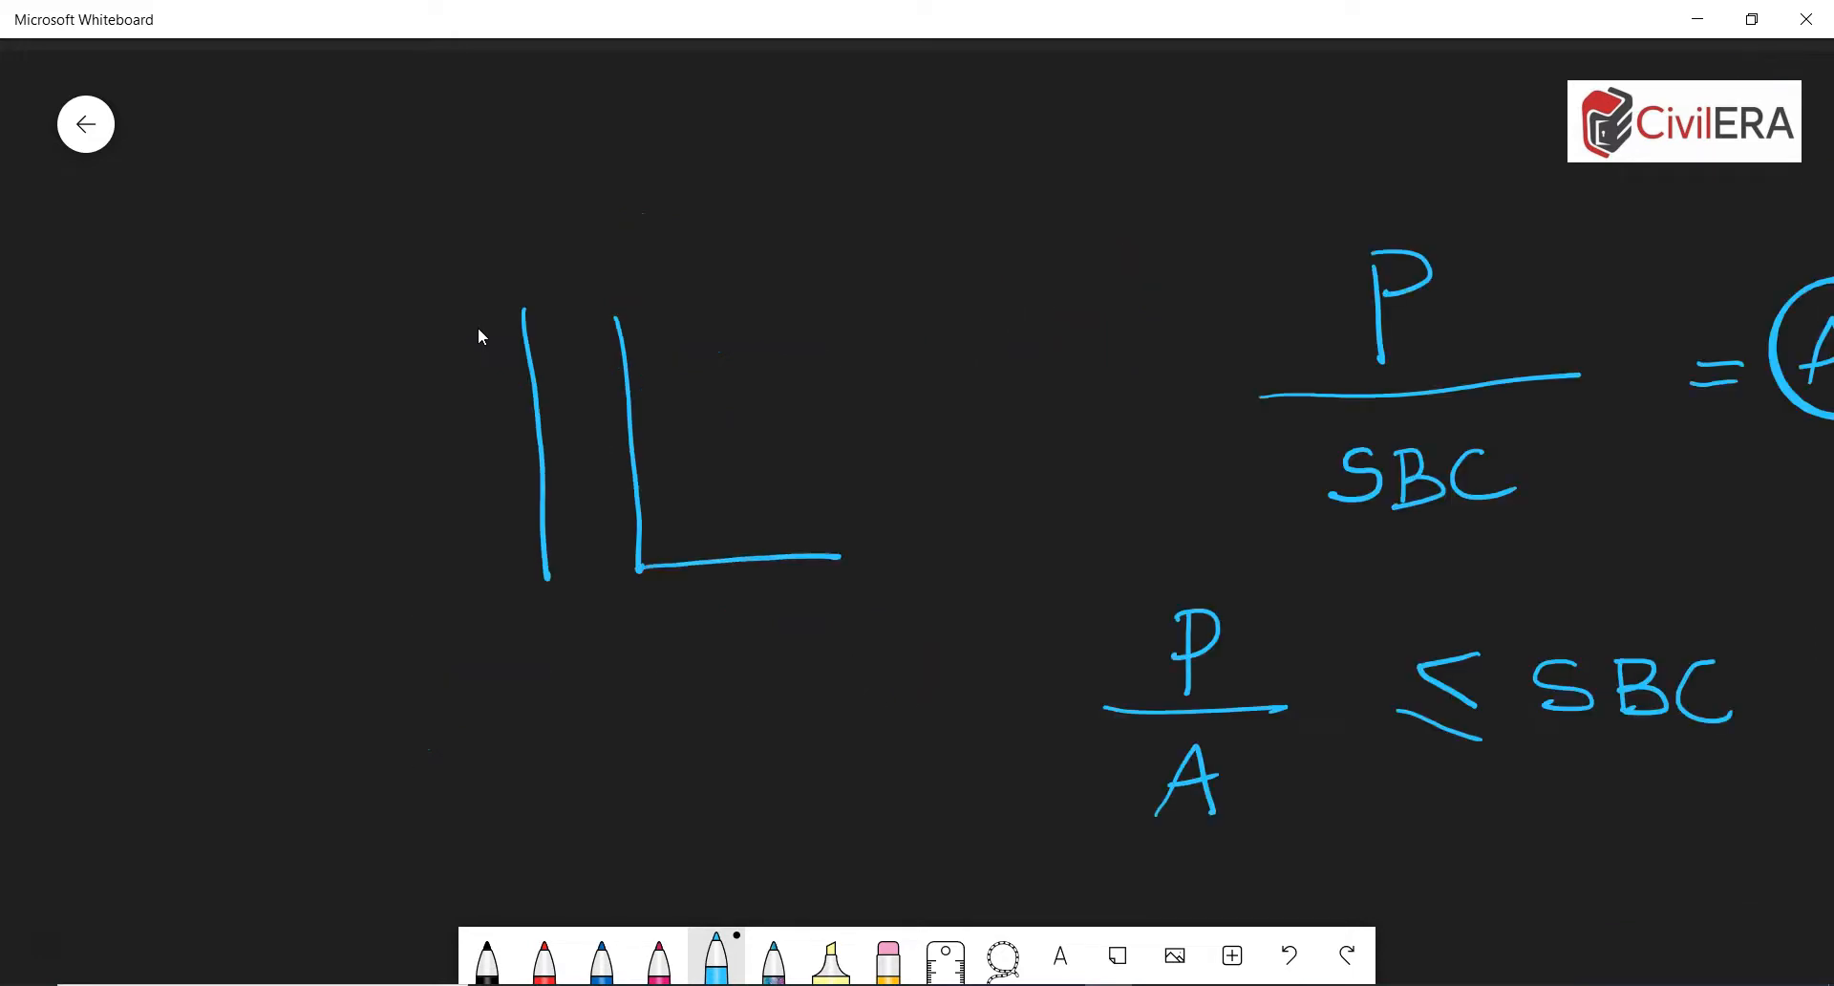
- Sketch the footing slab, width dimension line, downward load arrow and soil pressure
drag(339, 573, 860, 655)
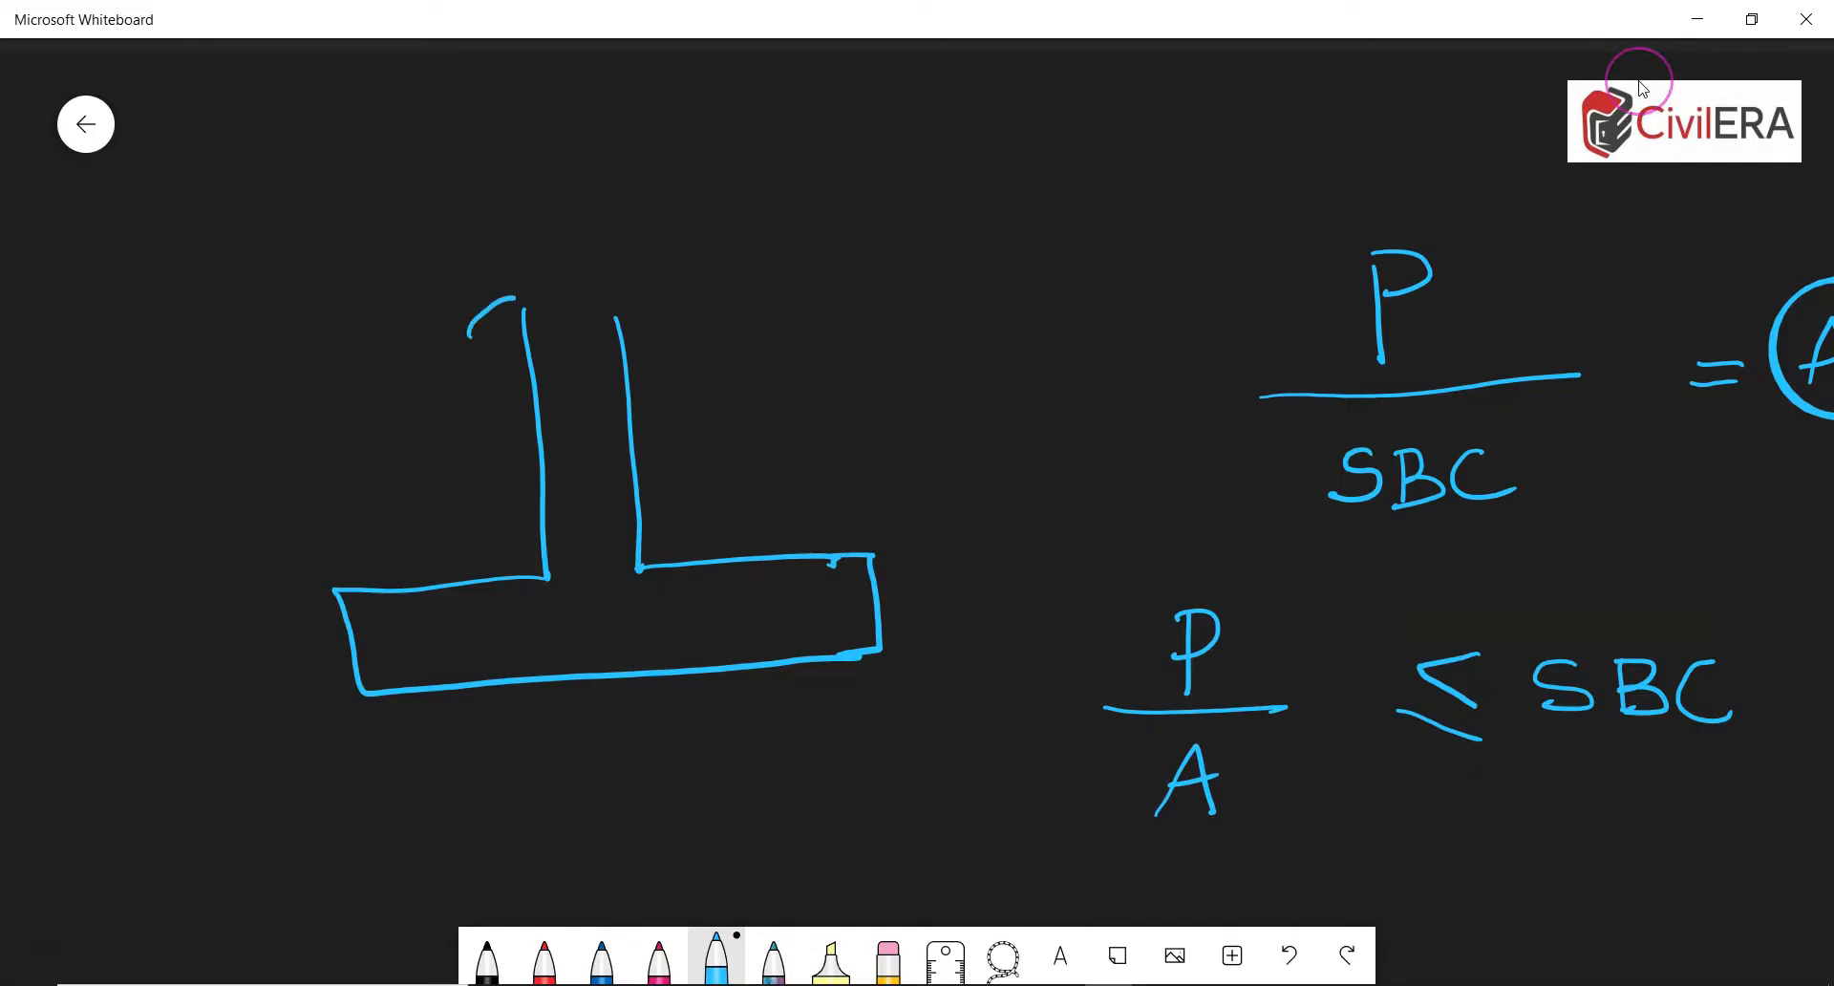
drag(474, 302, 725, 302)
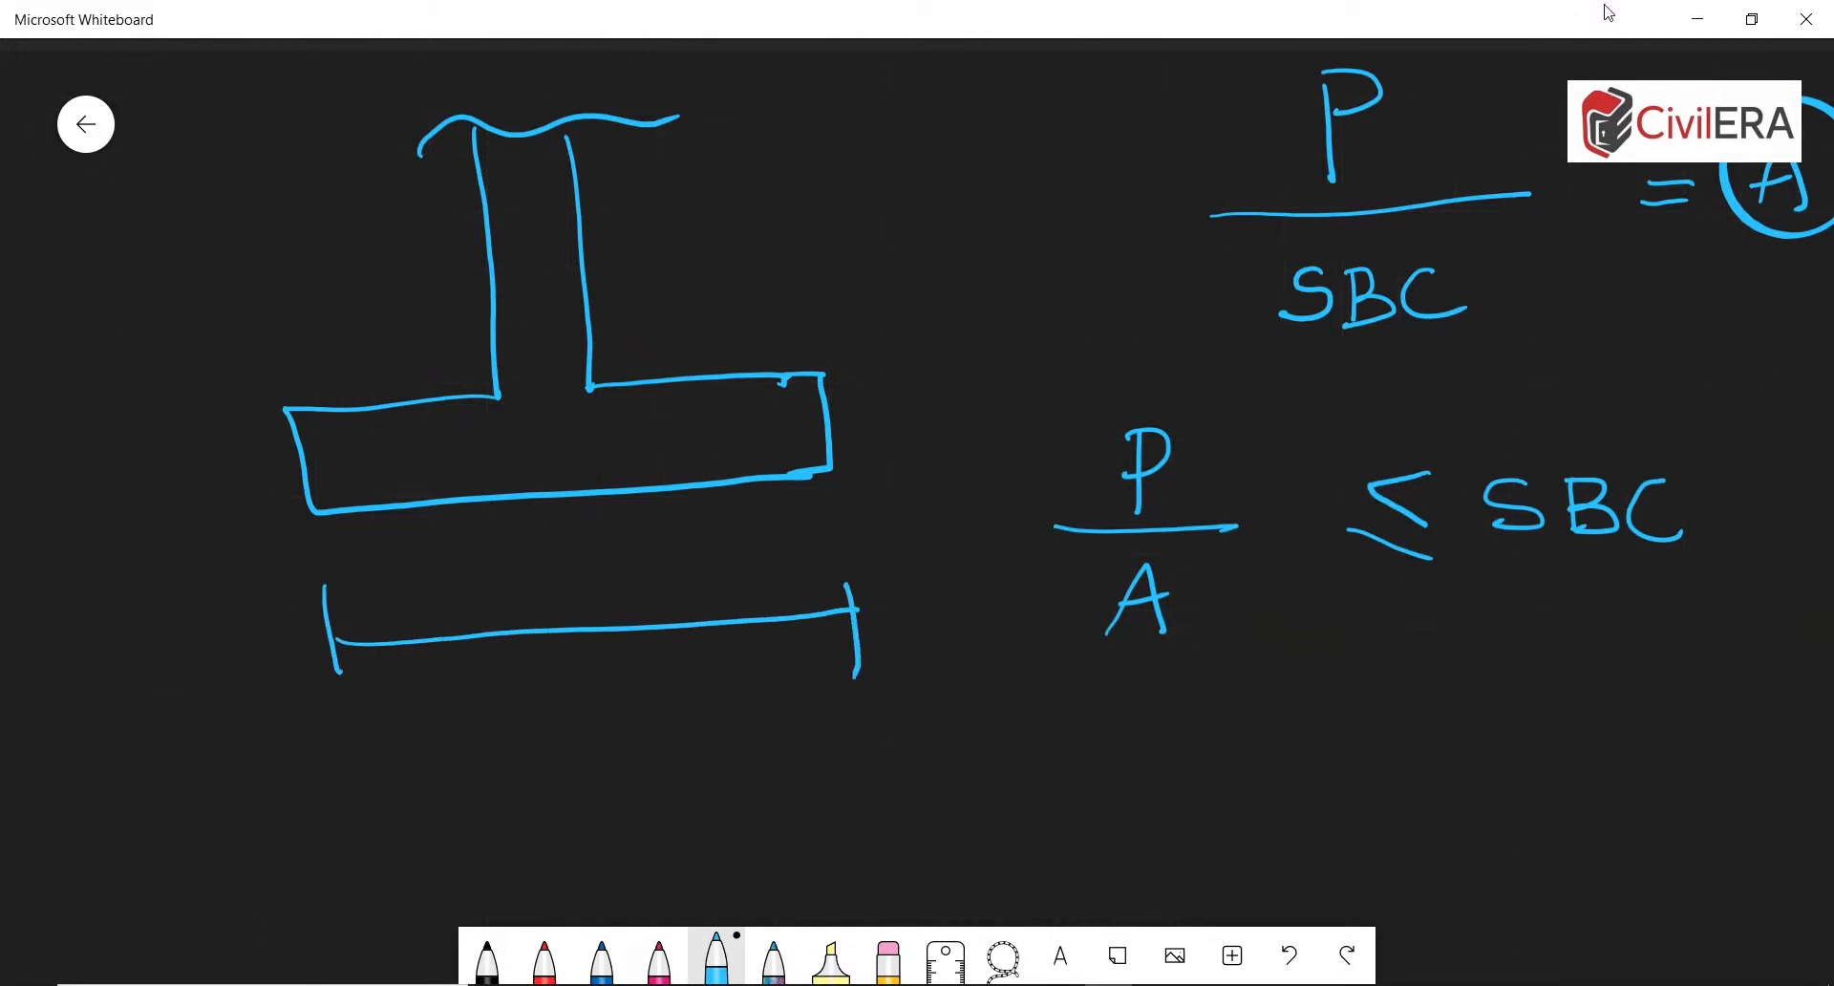
drag(976, 450, 976, 614)
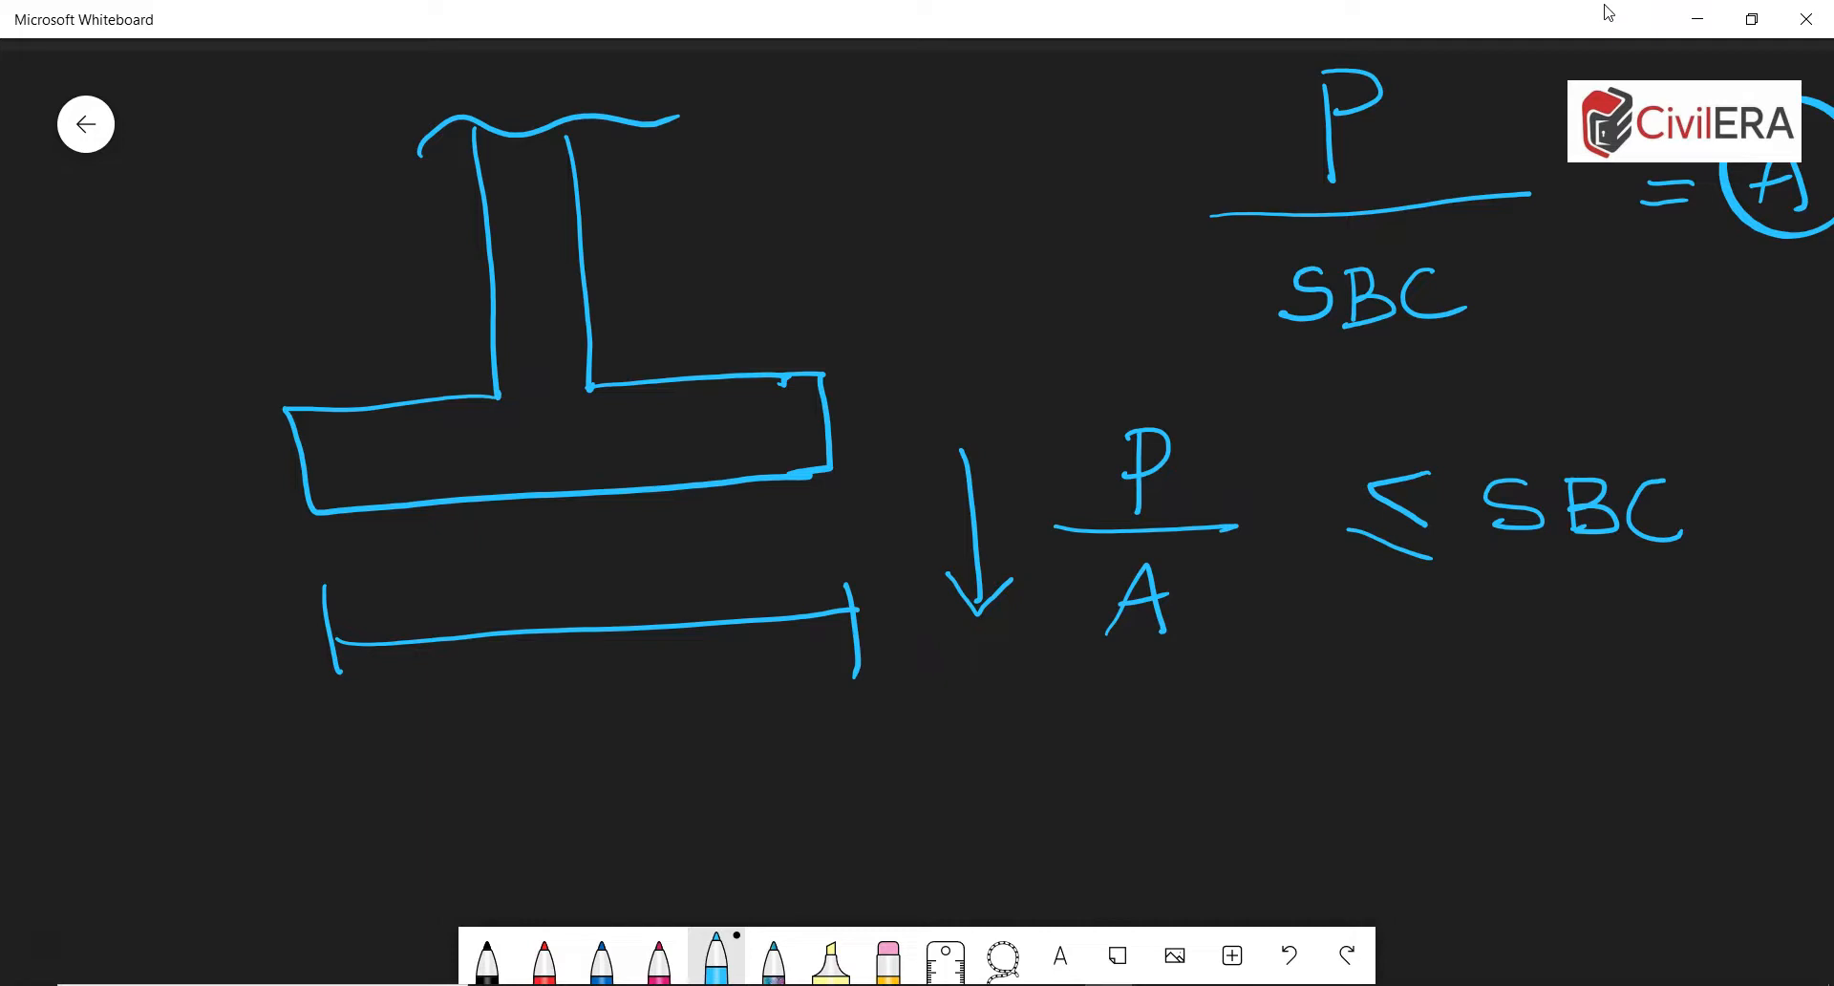
drag(328, 532, 772, 520)
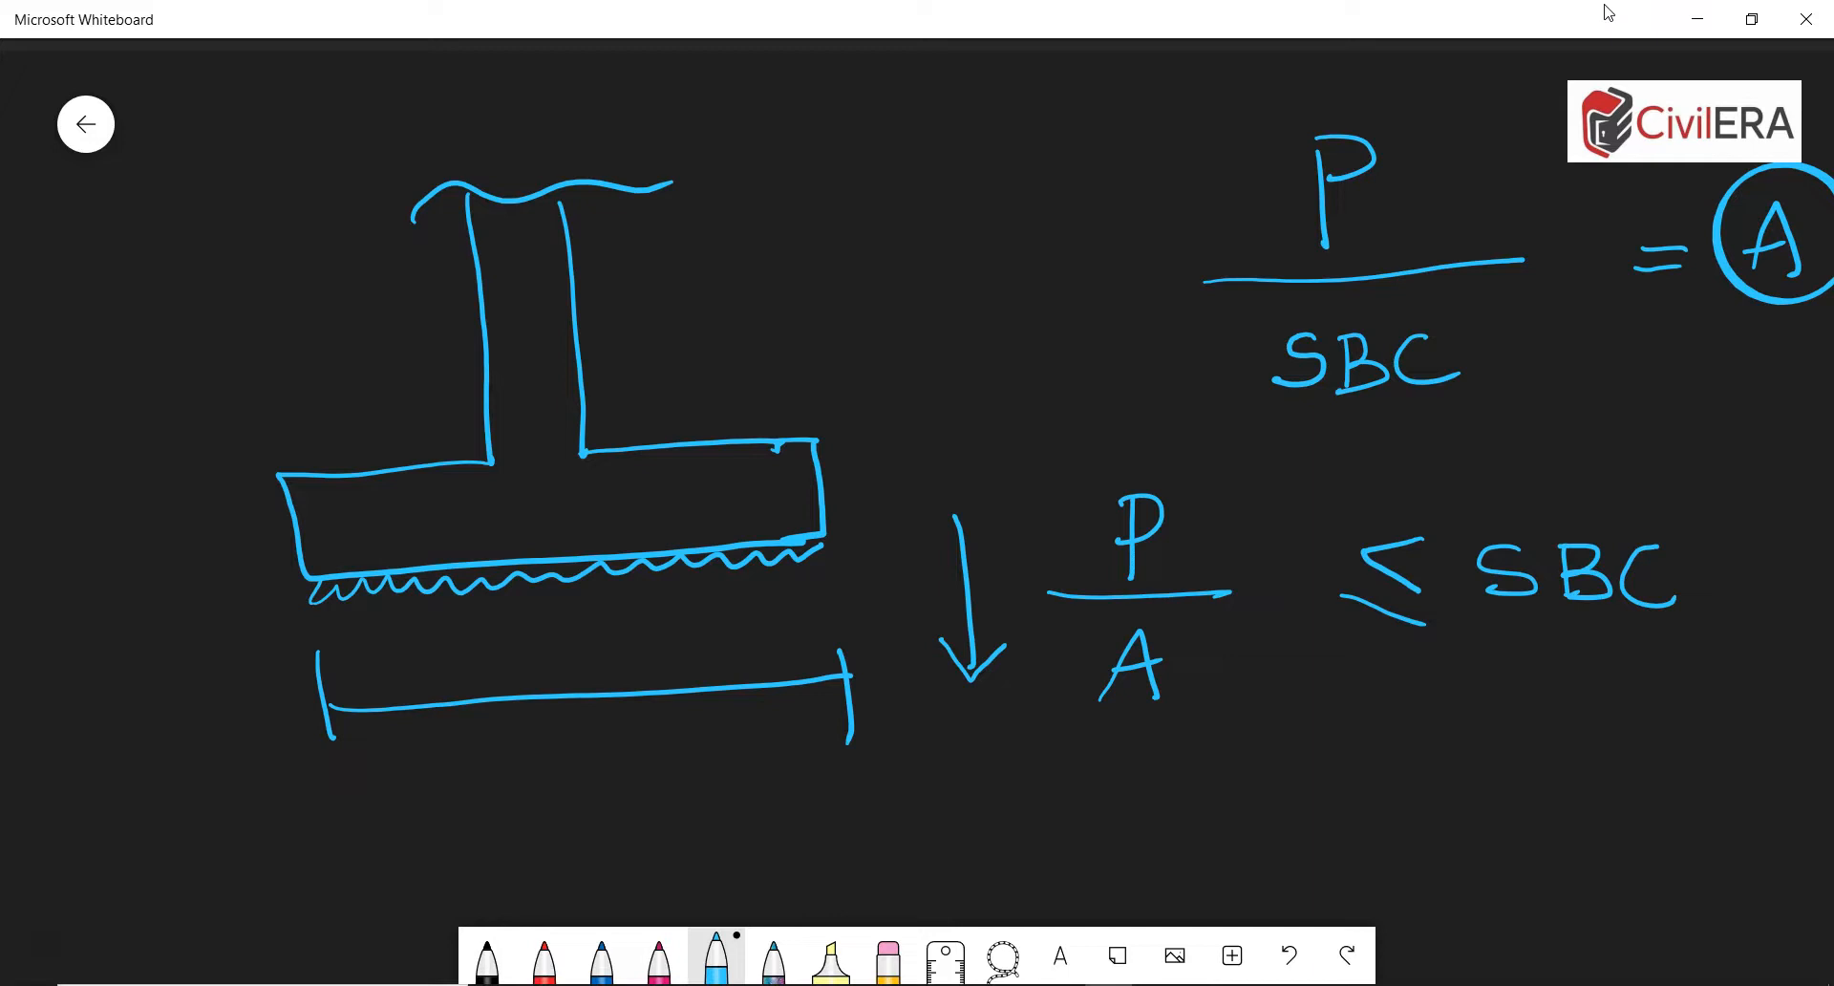
- Draw bottom bars and centre line in the footing, then a plan view with projection arrows
drag(585, 450, 632, 684)
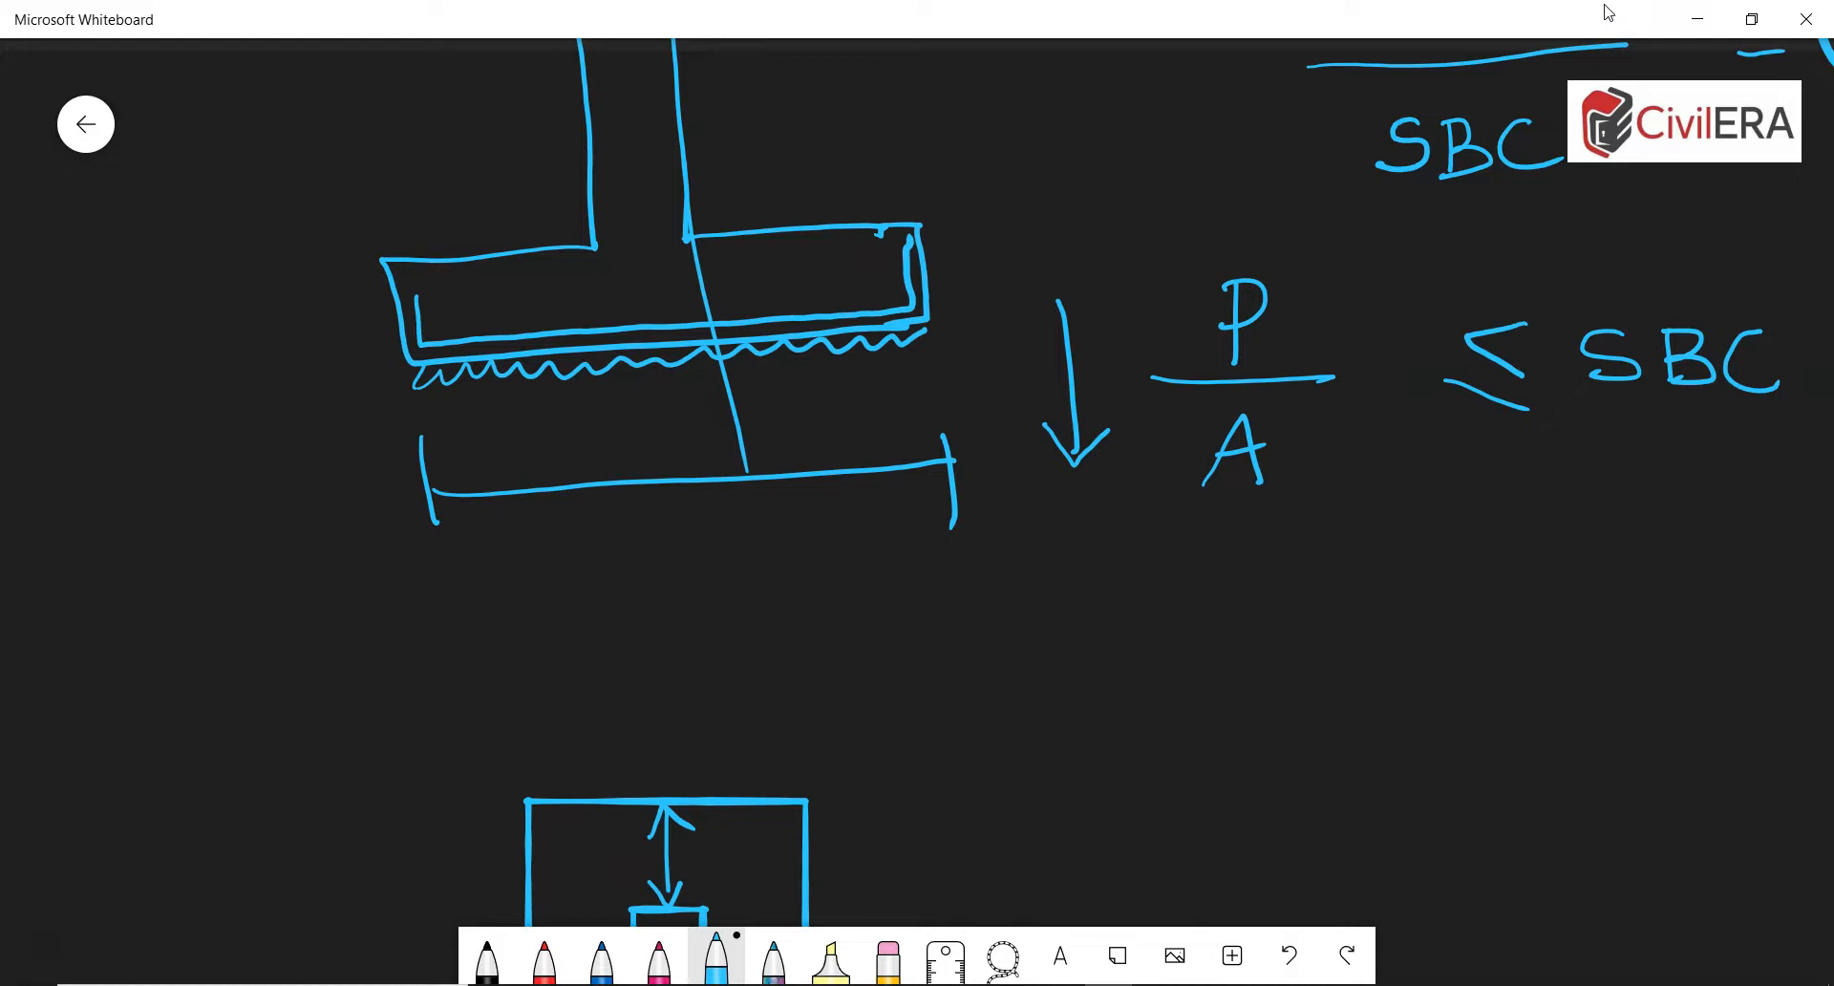
scroll(down, 3)
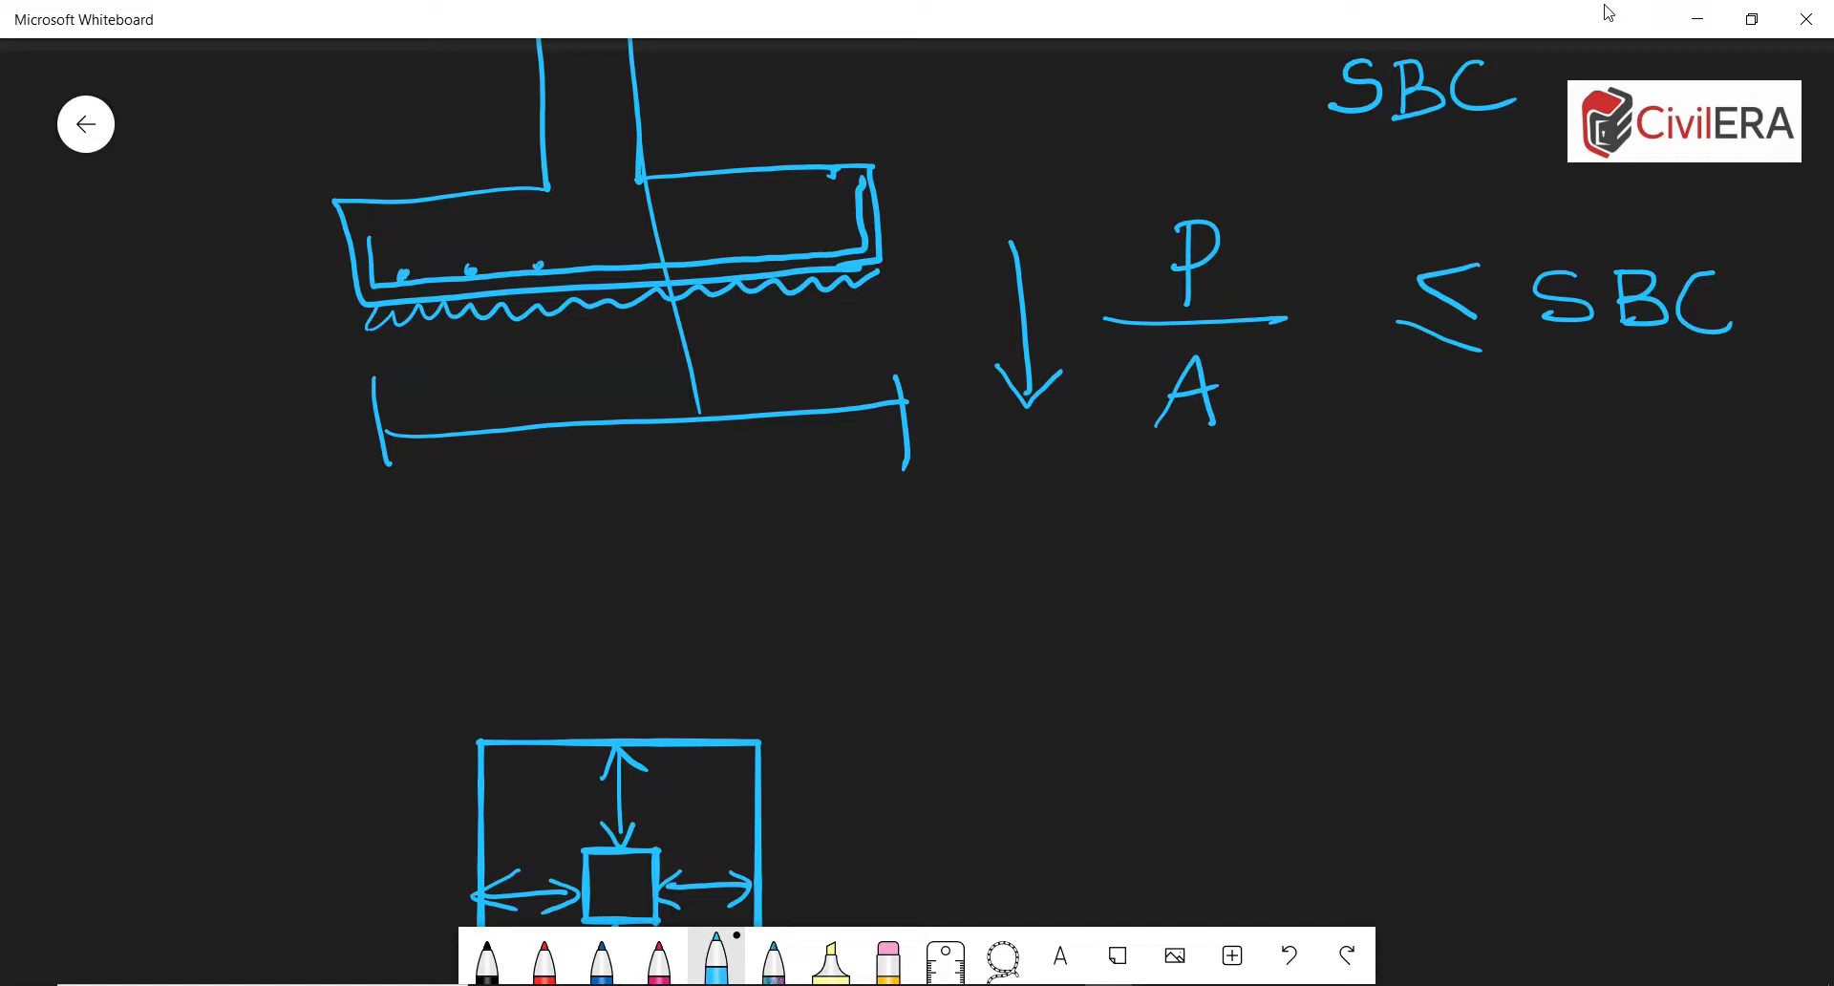
drag(585, 259, 667, 259)
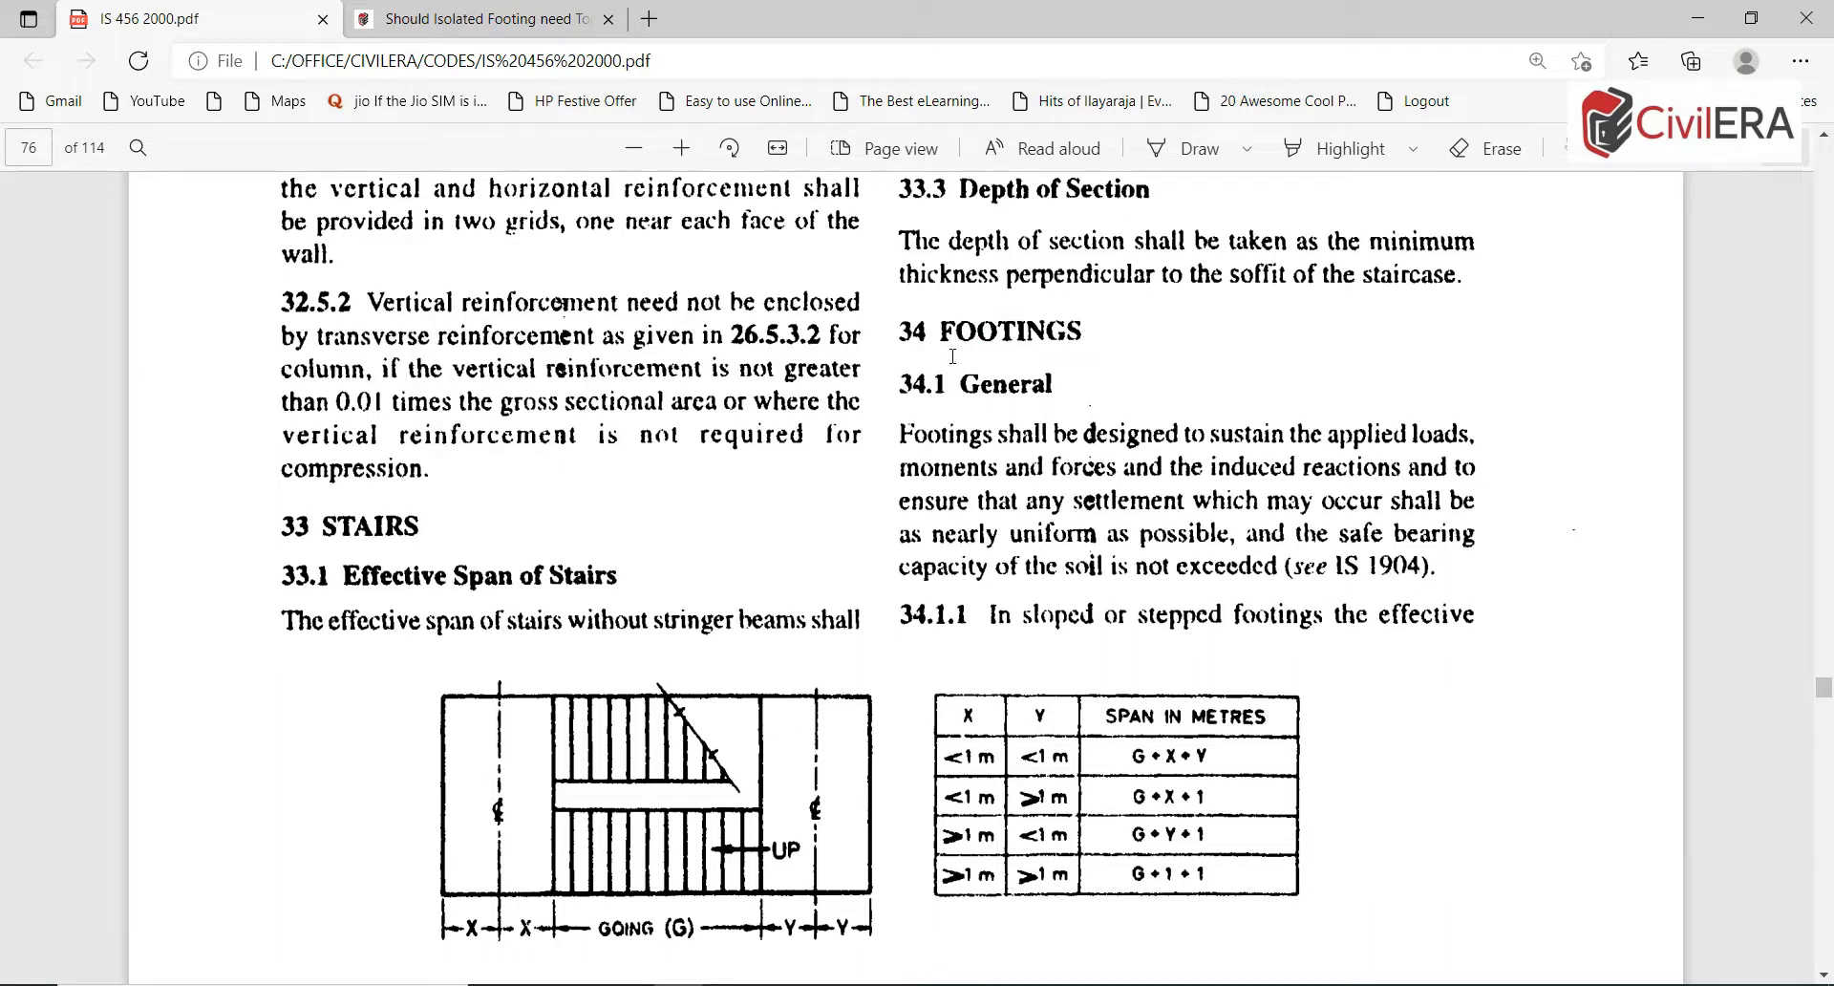
- Scroll the IS 456 PDF to clause 34.5 and highlight the solid slab requirement in 34.5.1
scroll(down, 3)
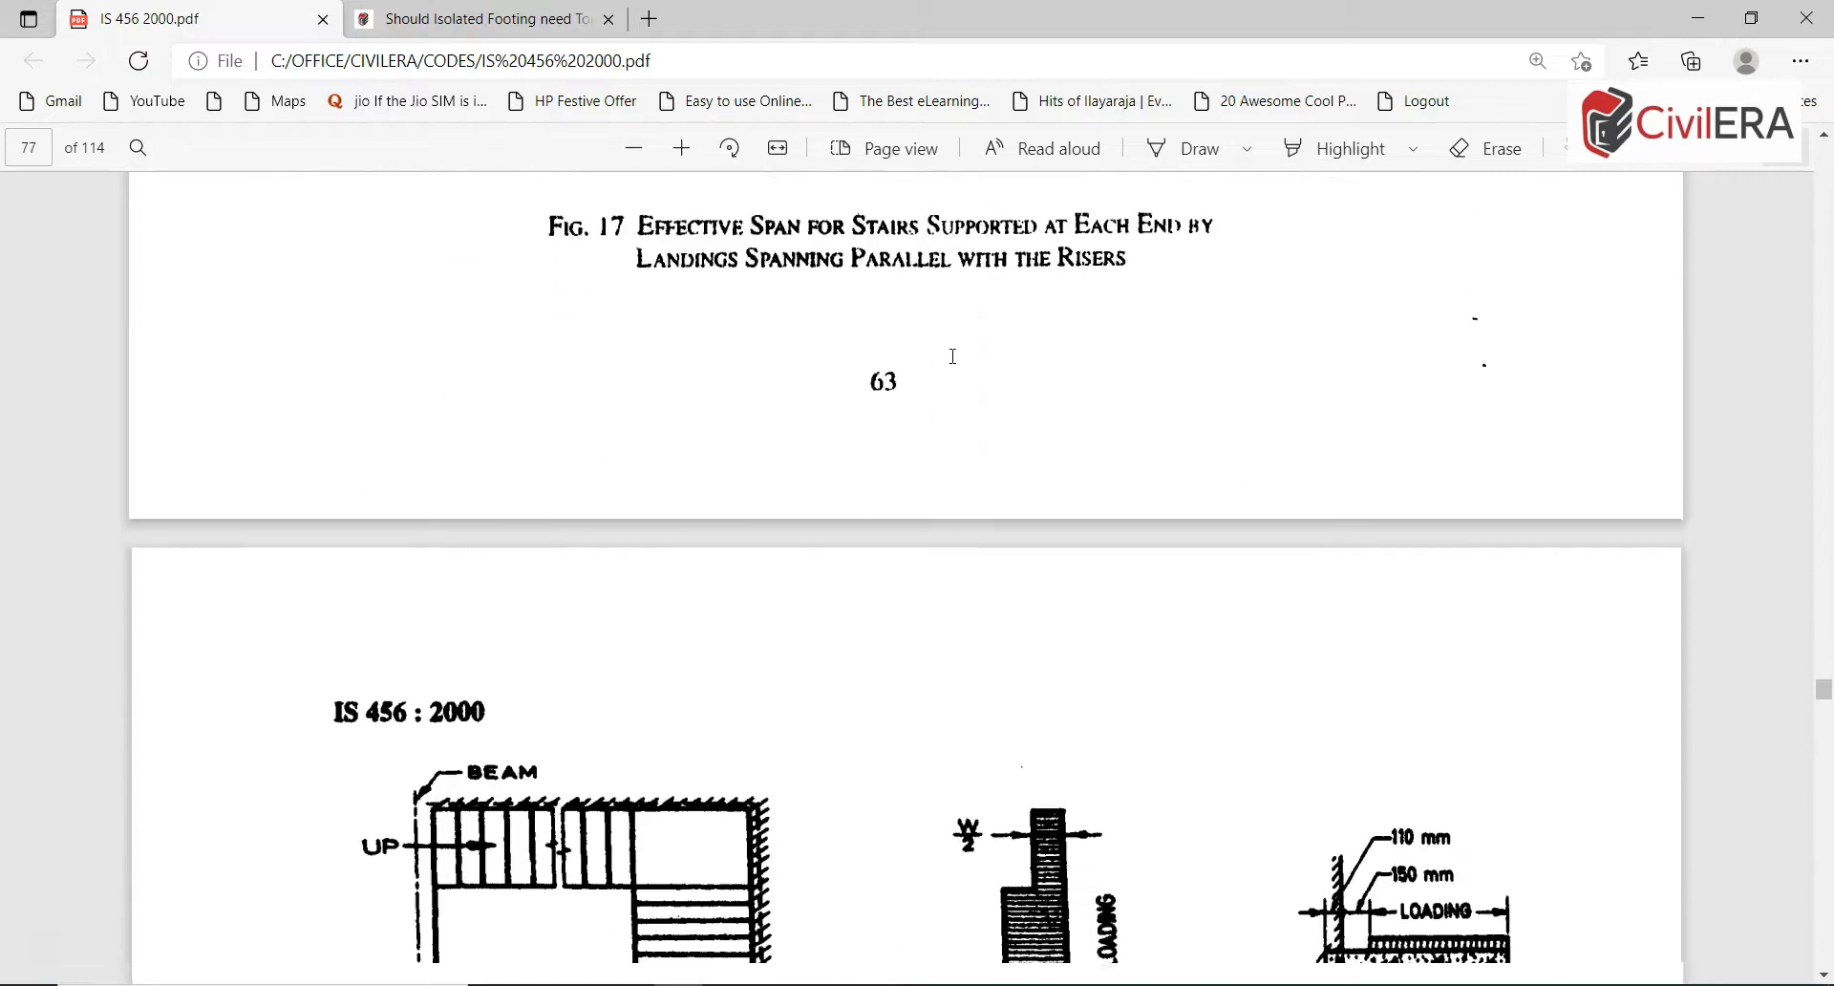
scroll(down, 3)
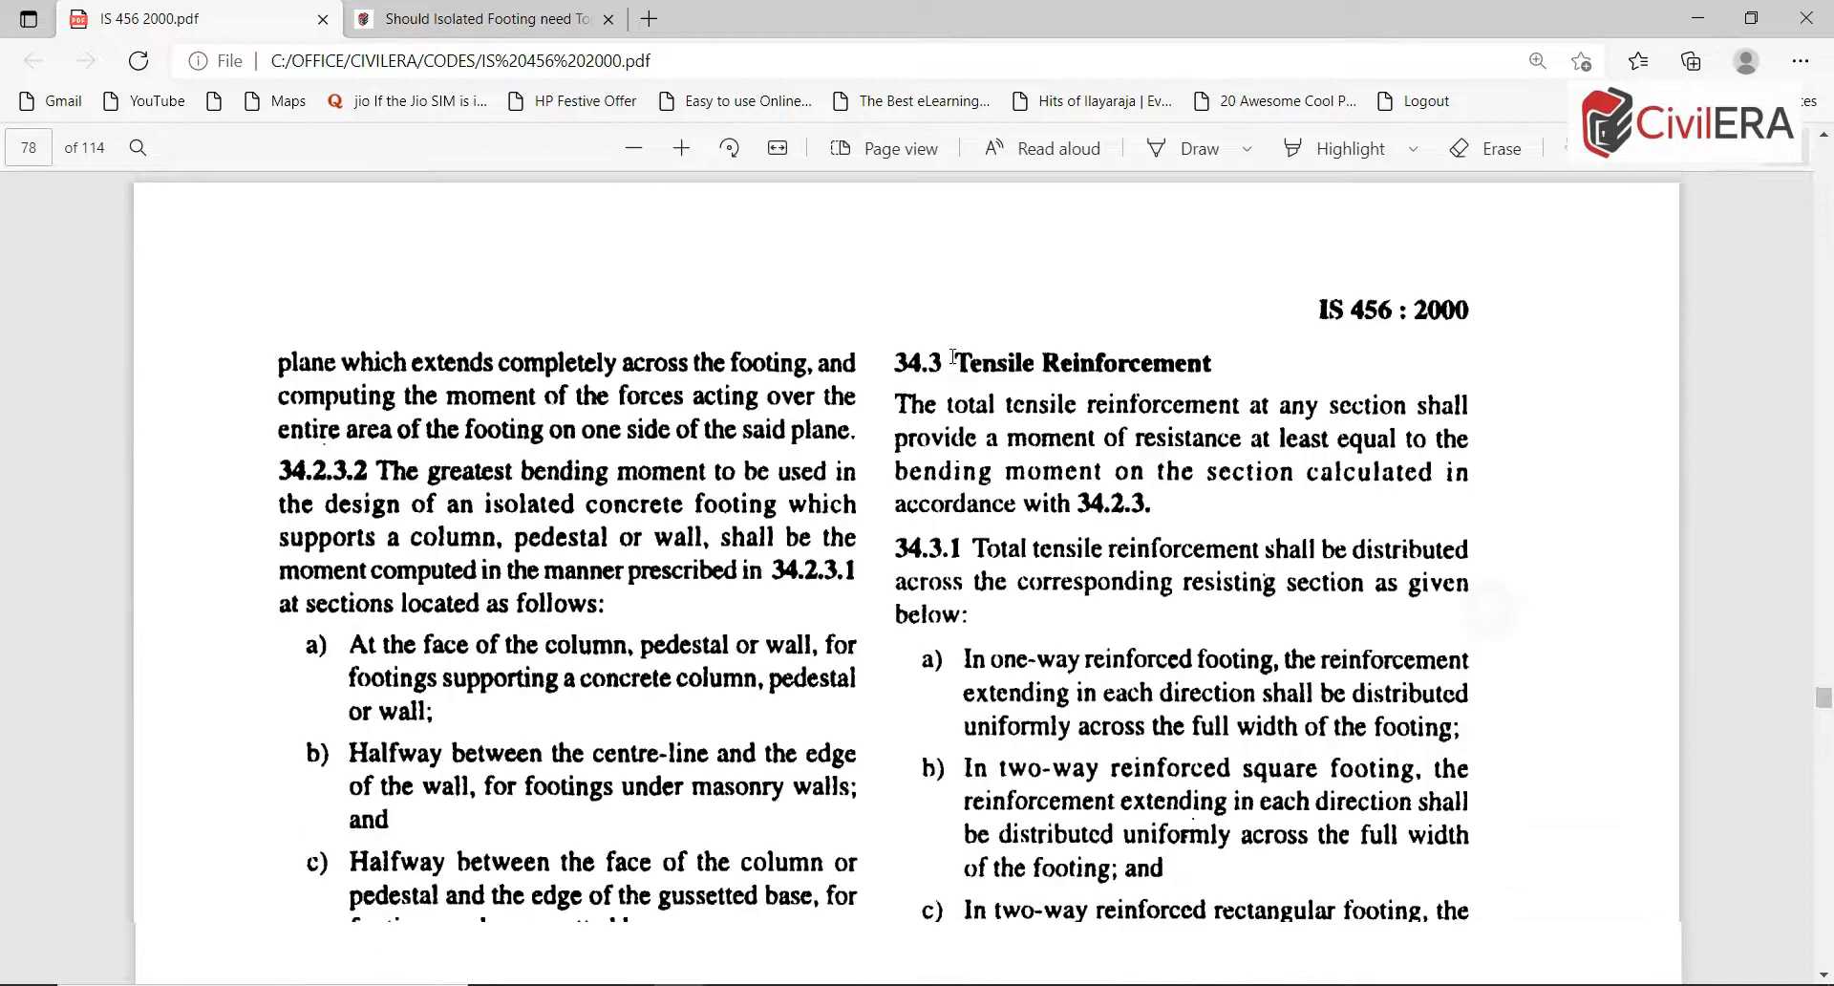
scroll(down, 3)
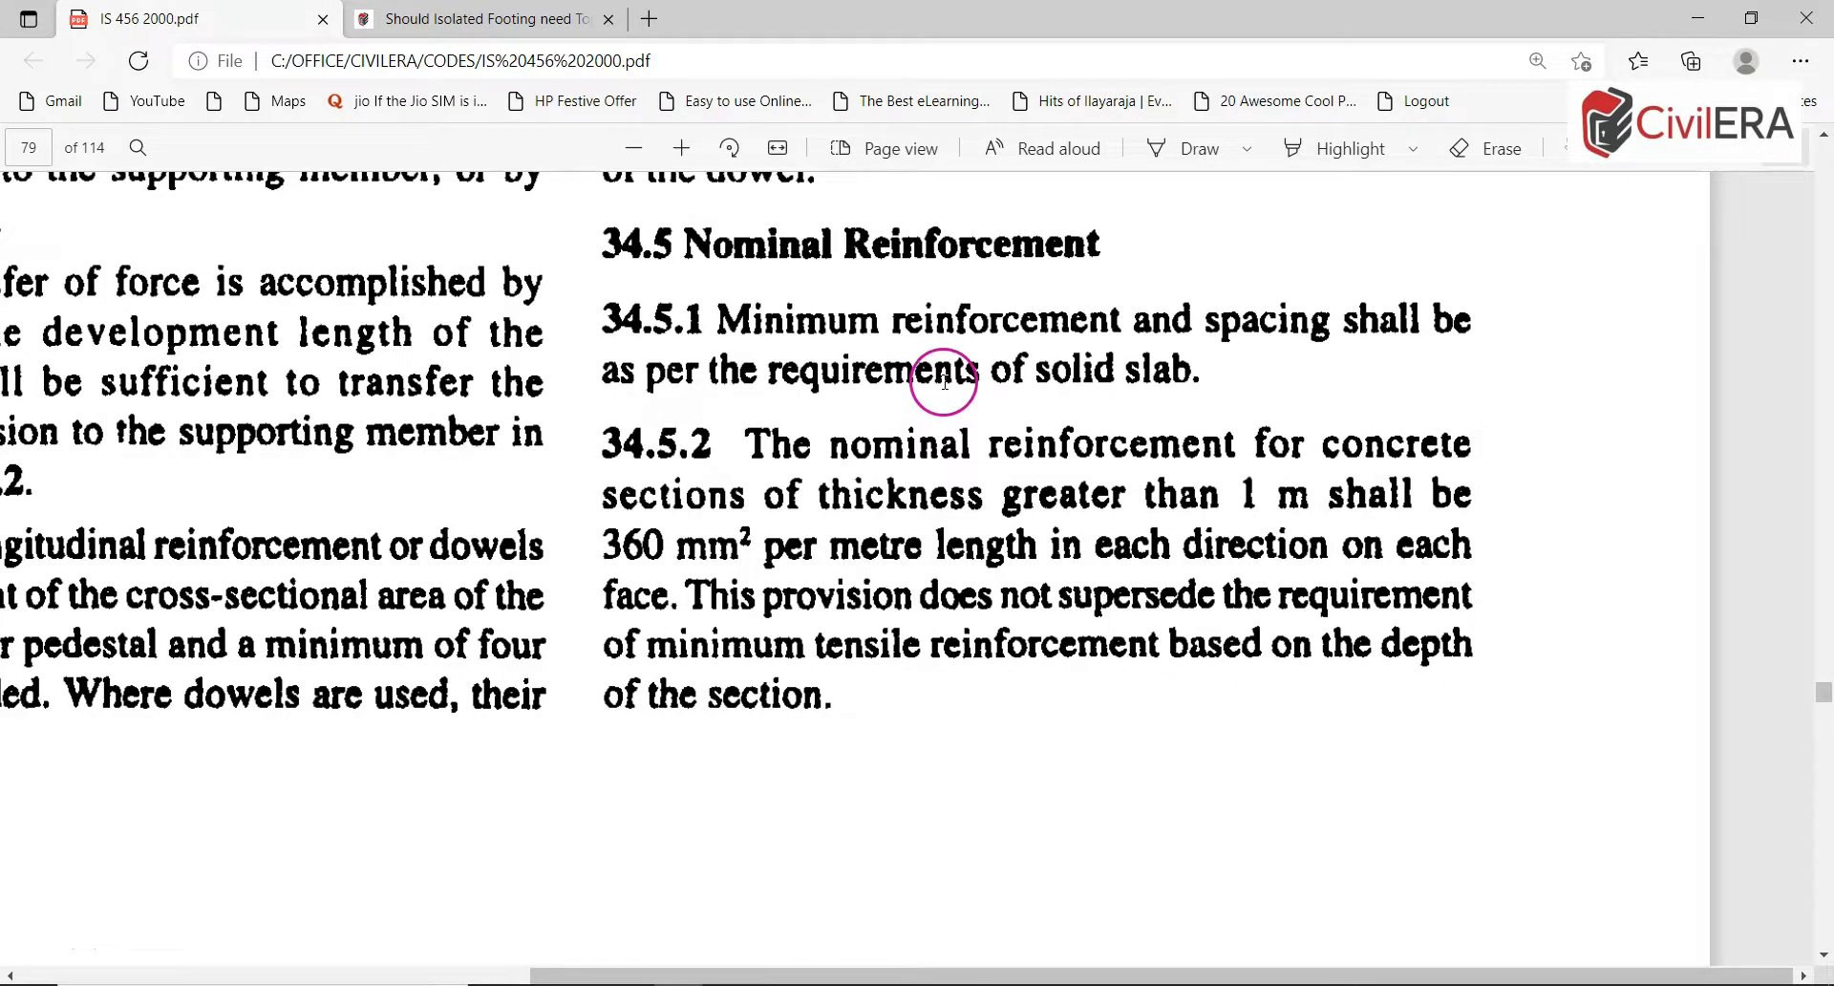
drag(948, 370, 1205, 374)
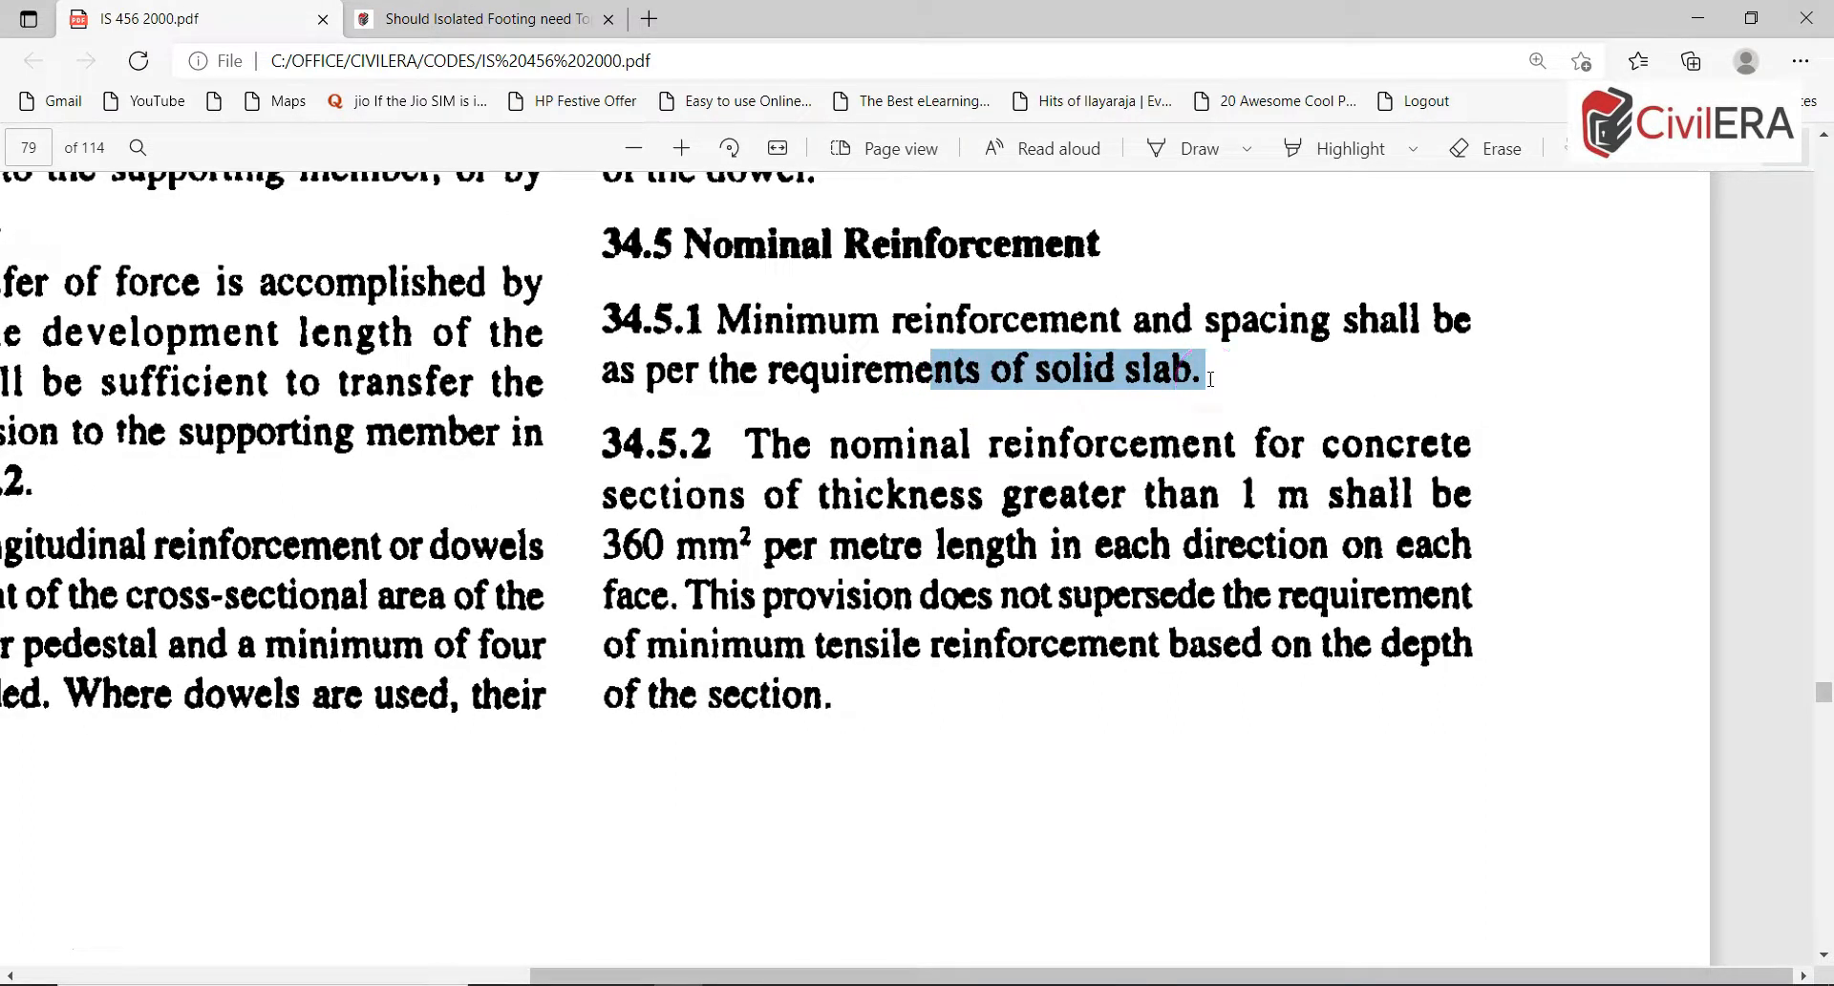
click(832, 397)
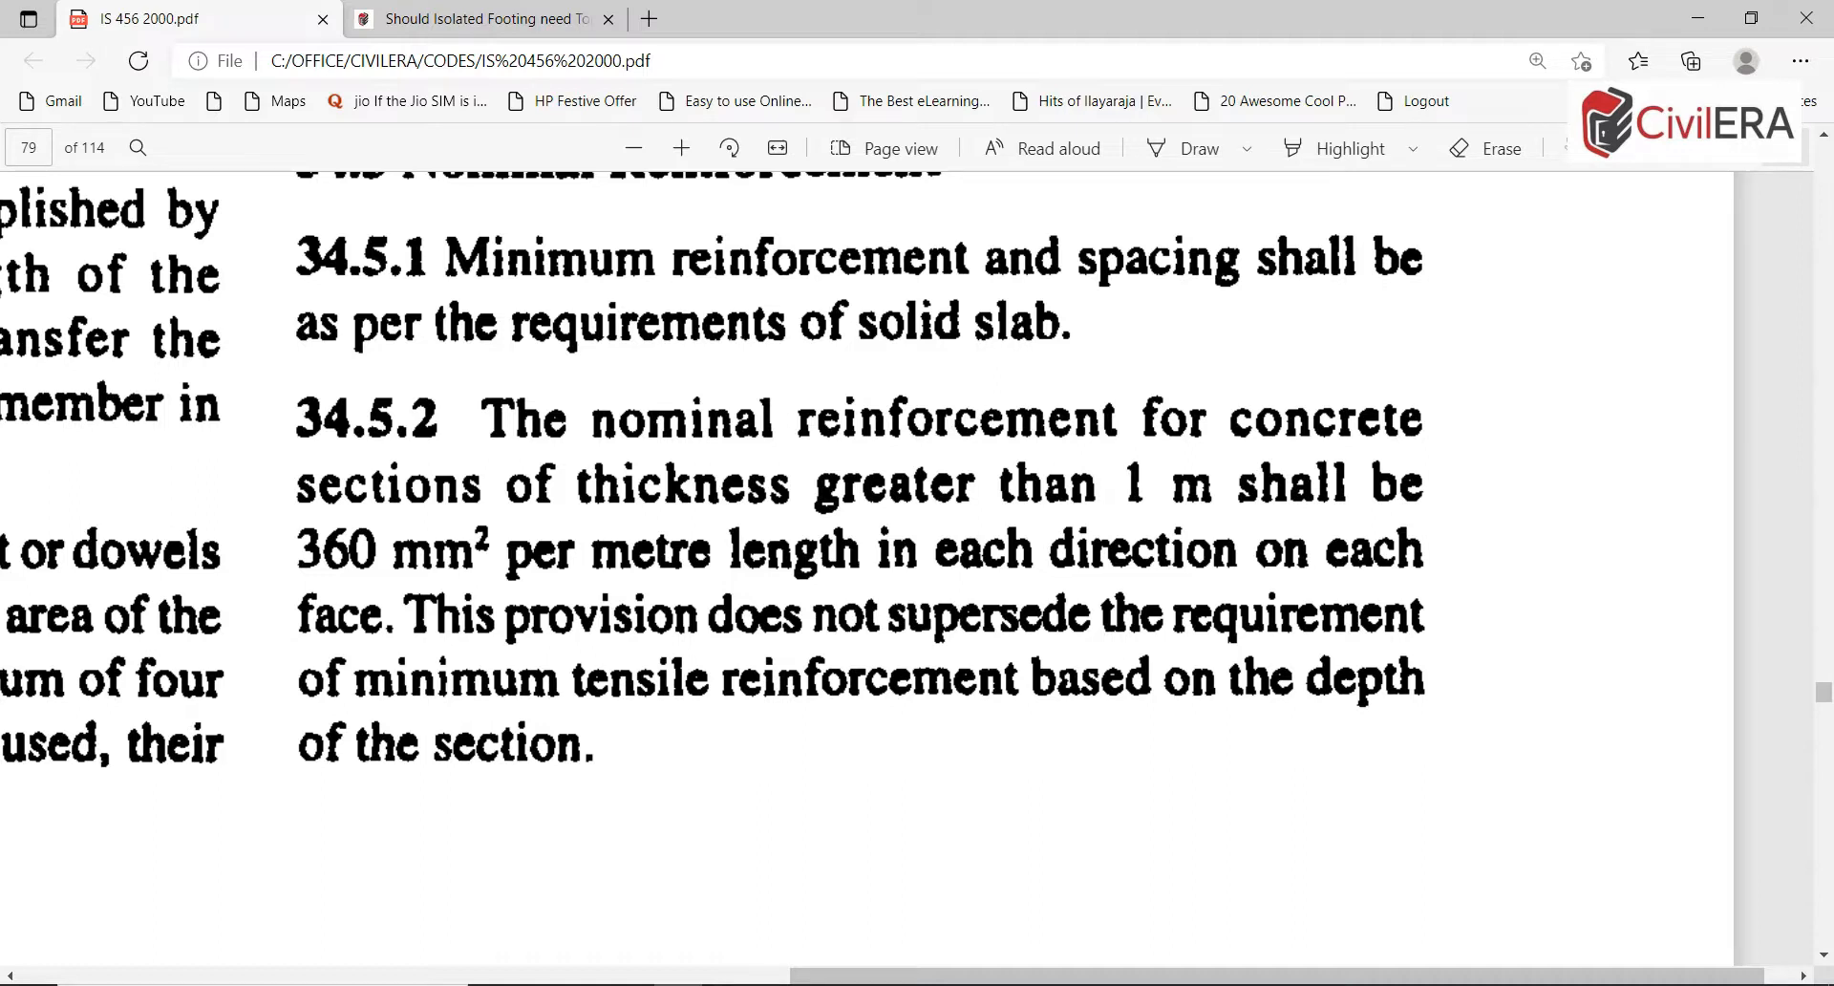
click(640, 299)
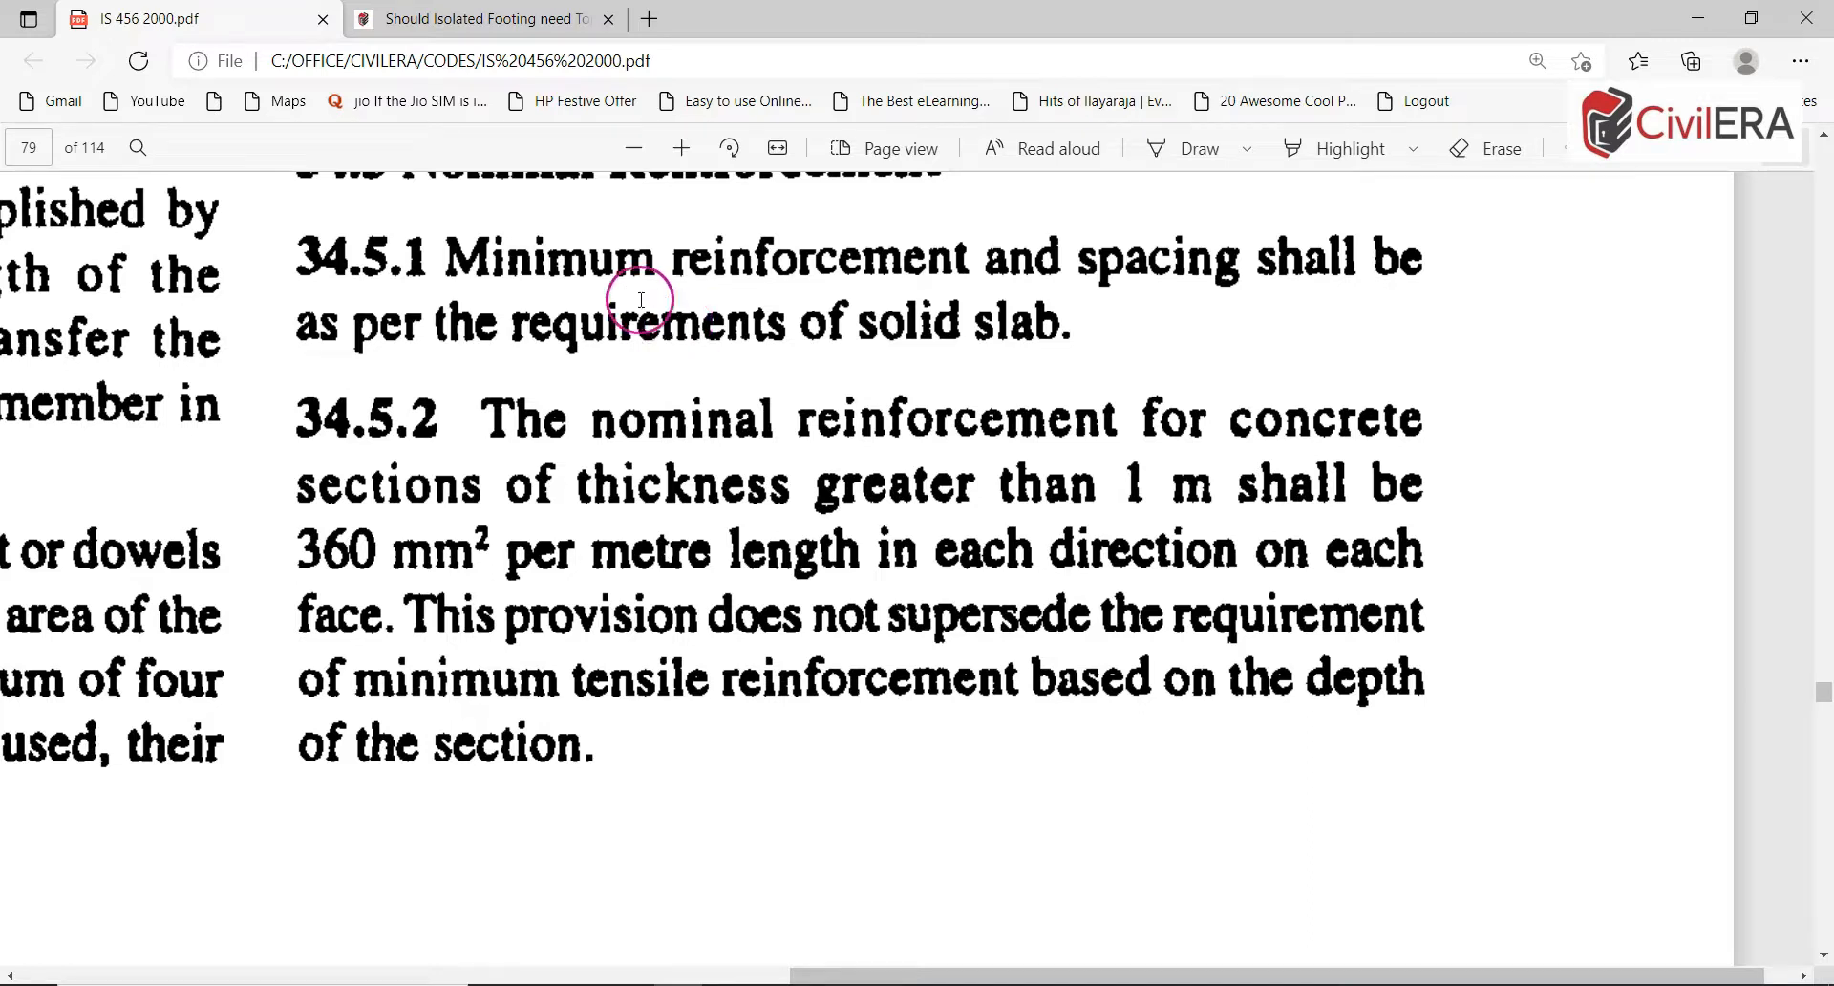
mouse_move(590, 571)
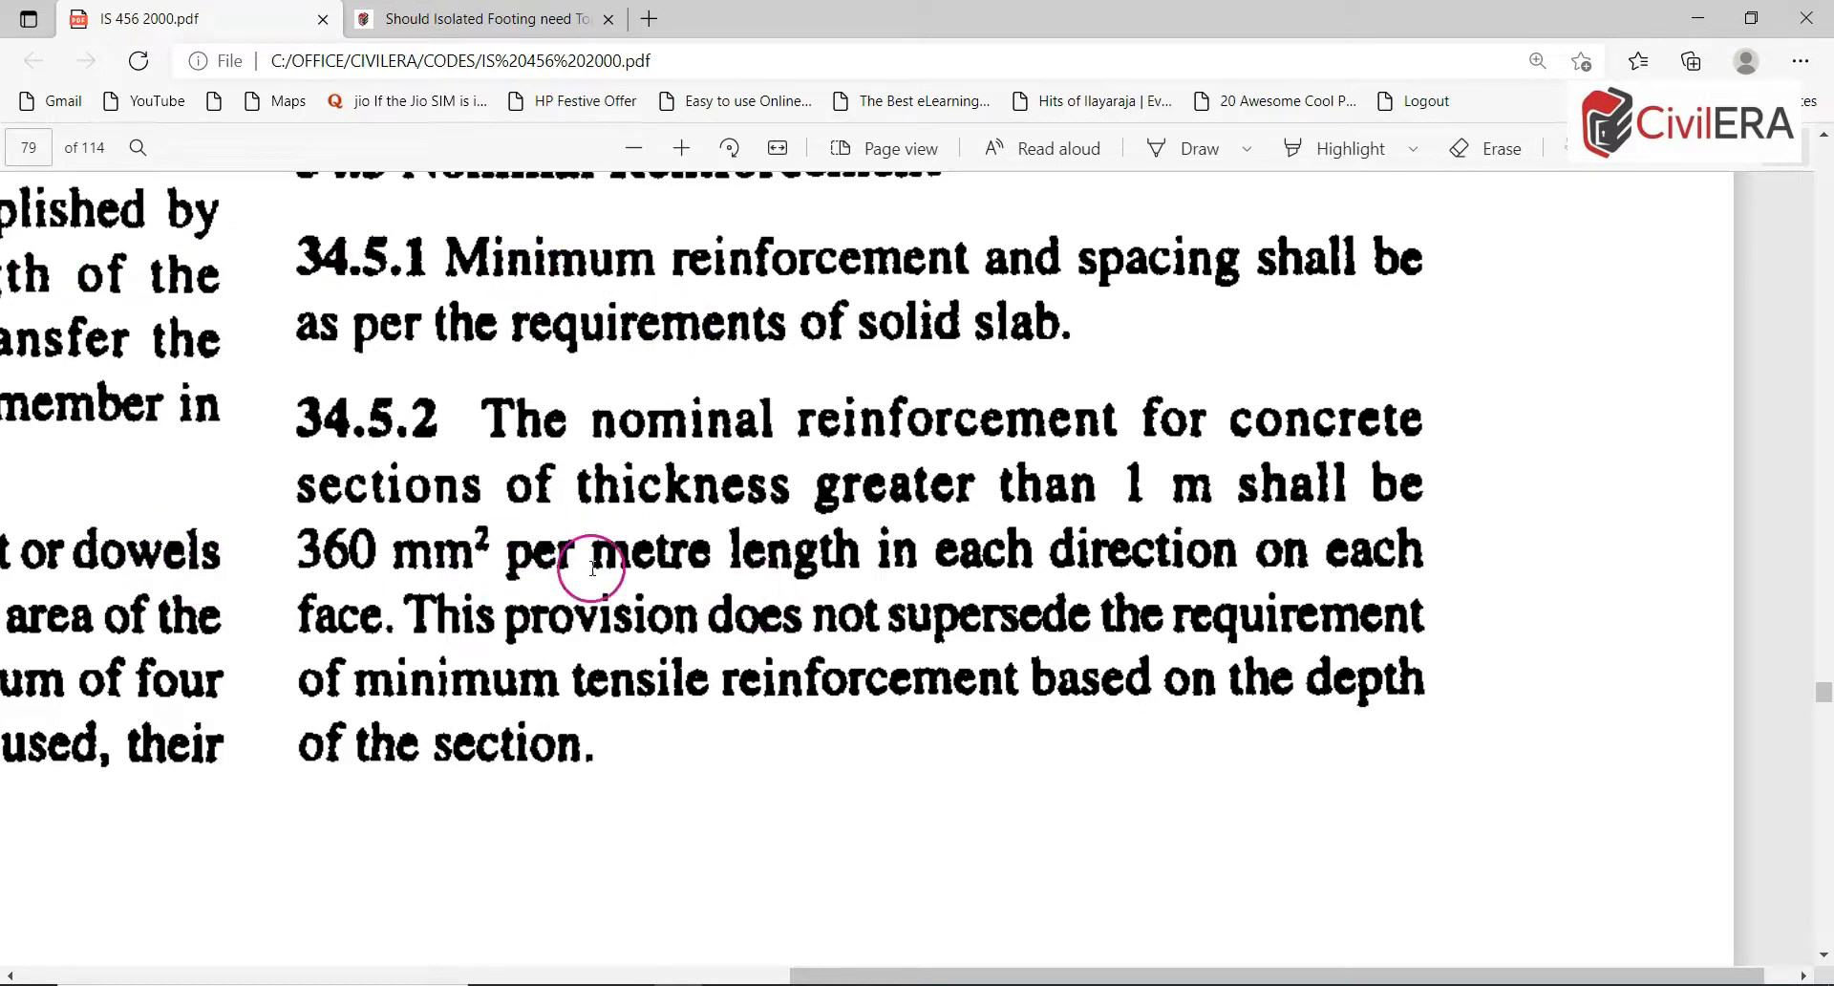
mouse_move(817, 701)
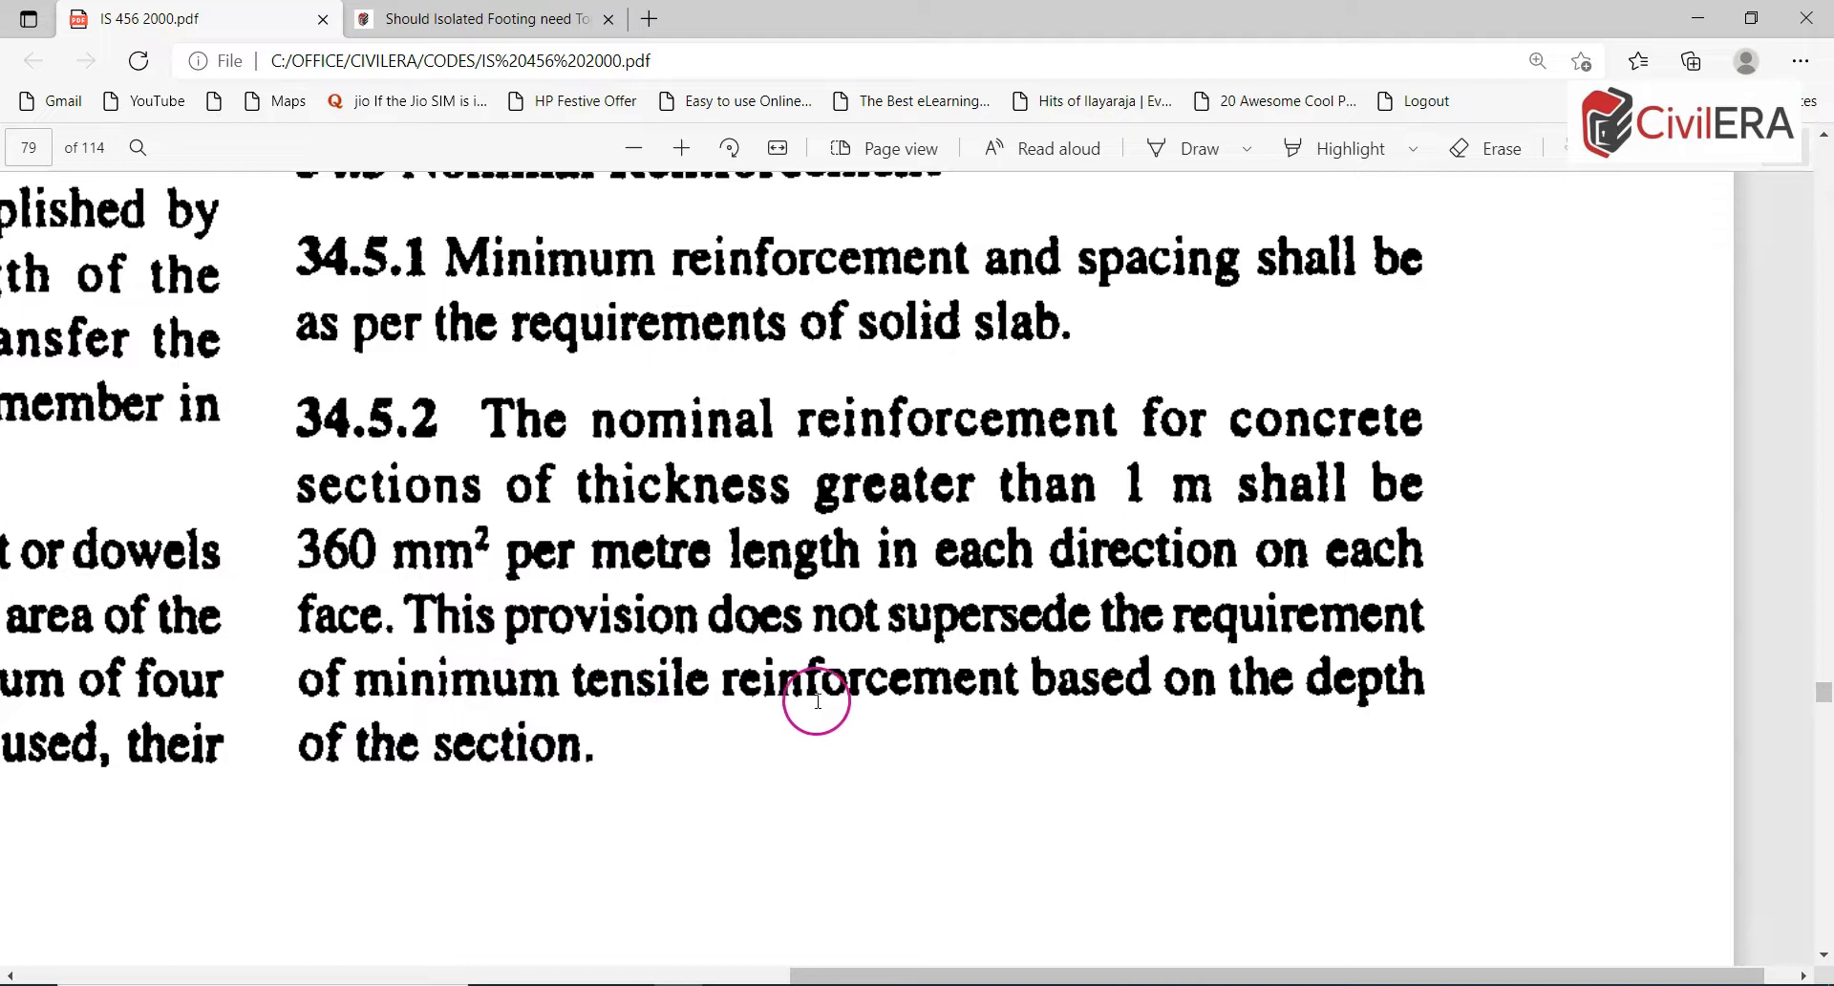
mouse_move(648, 737)
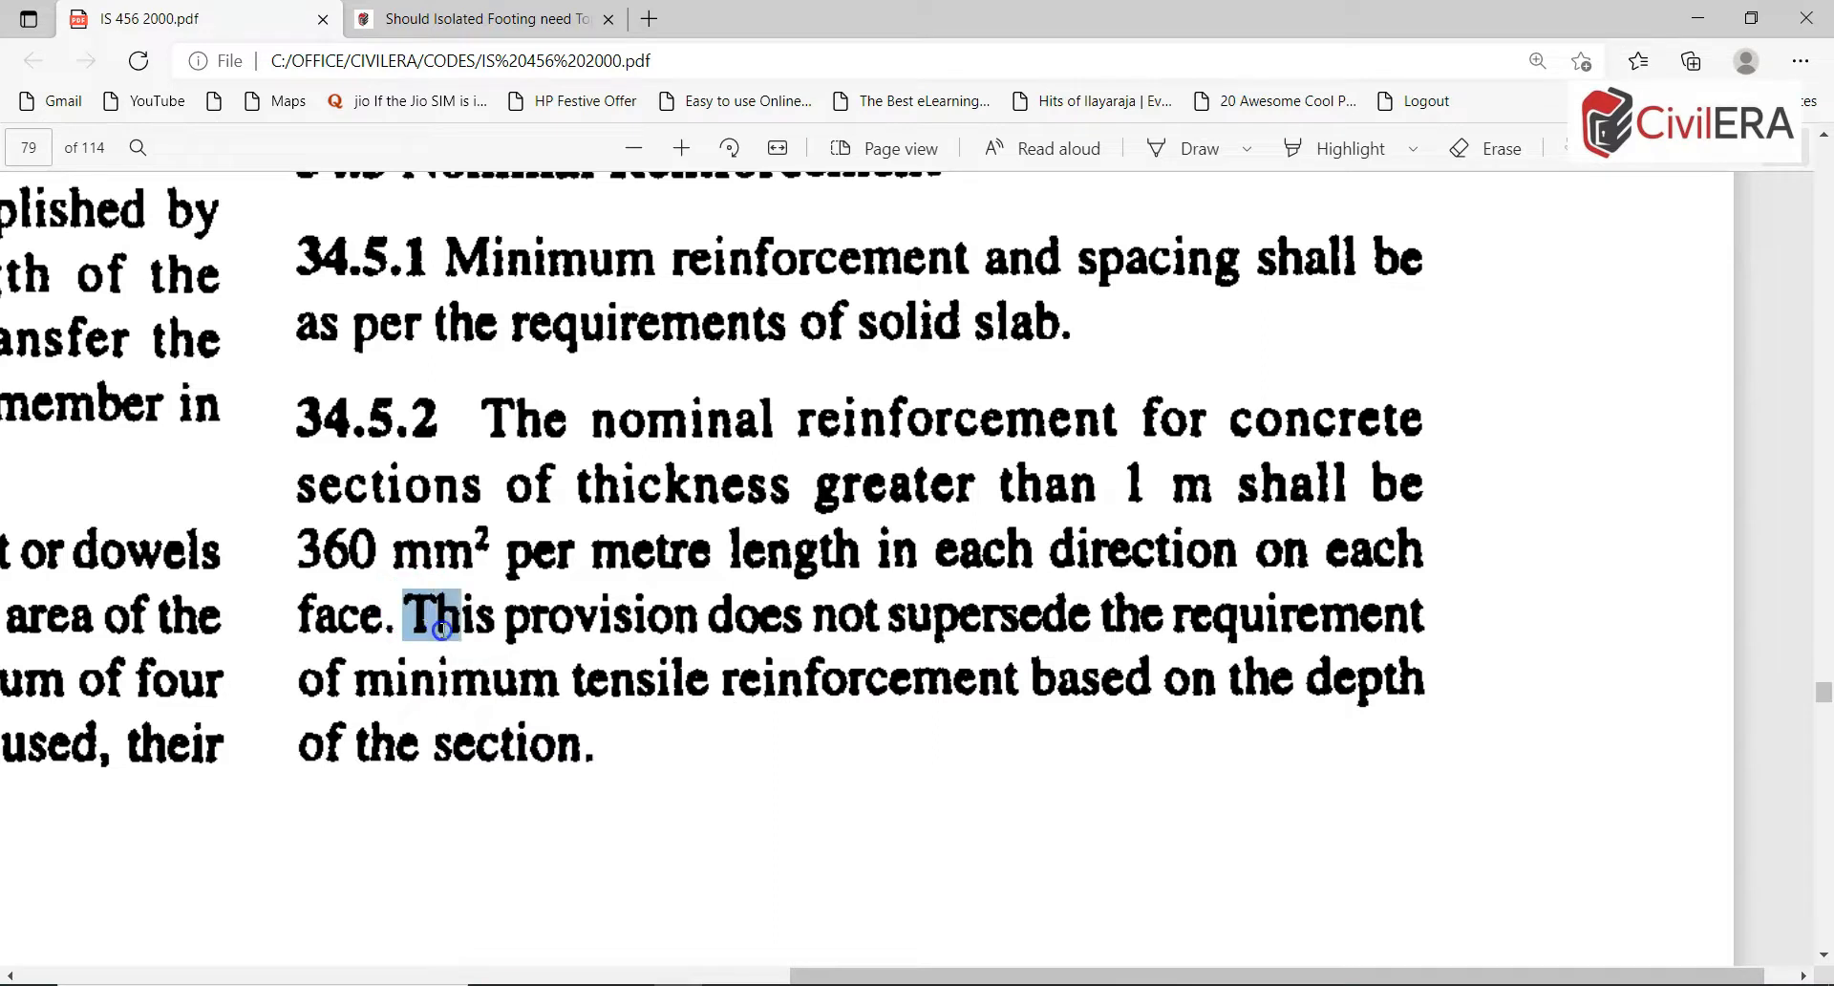
drag(406, 614, 604, 751)
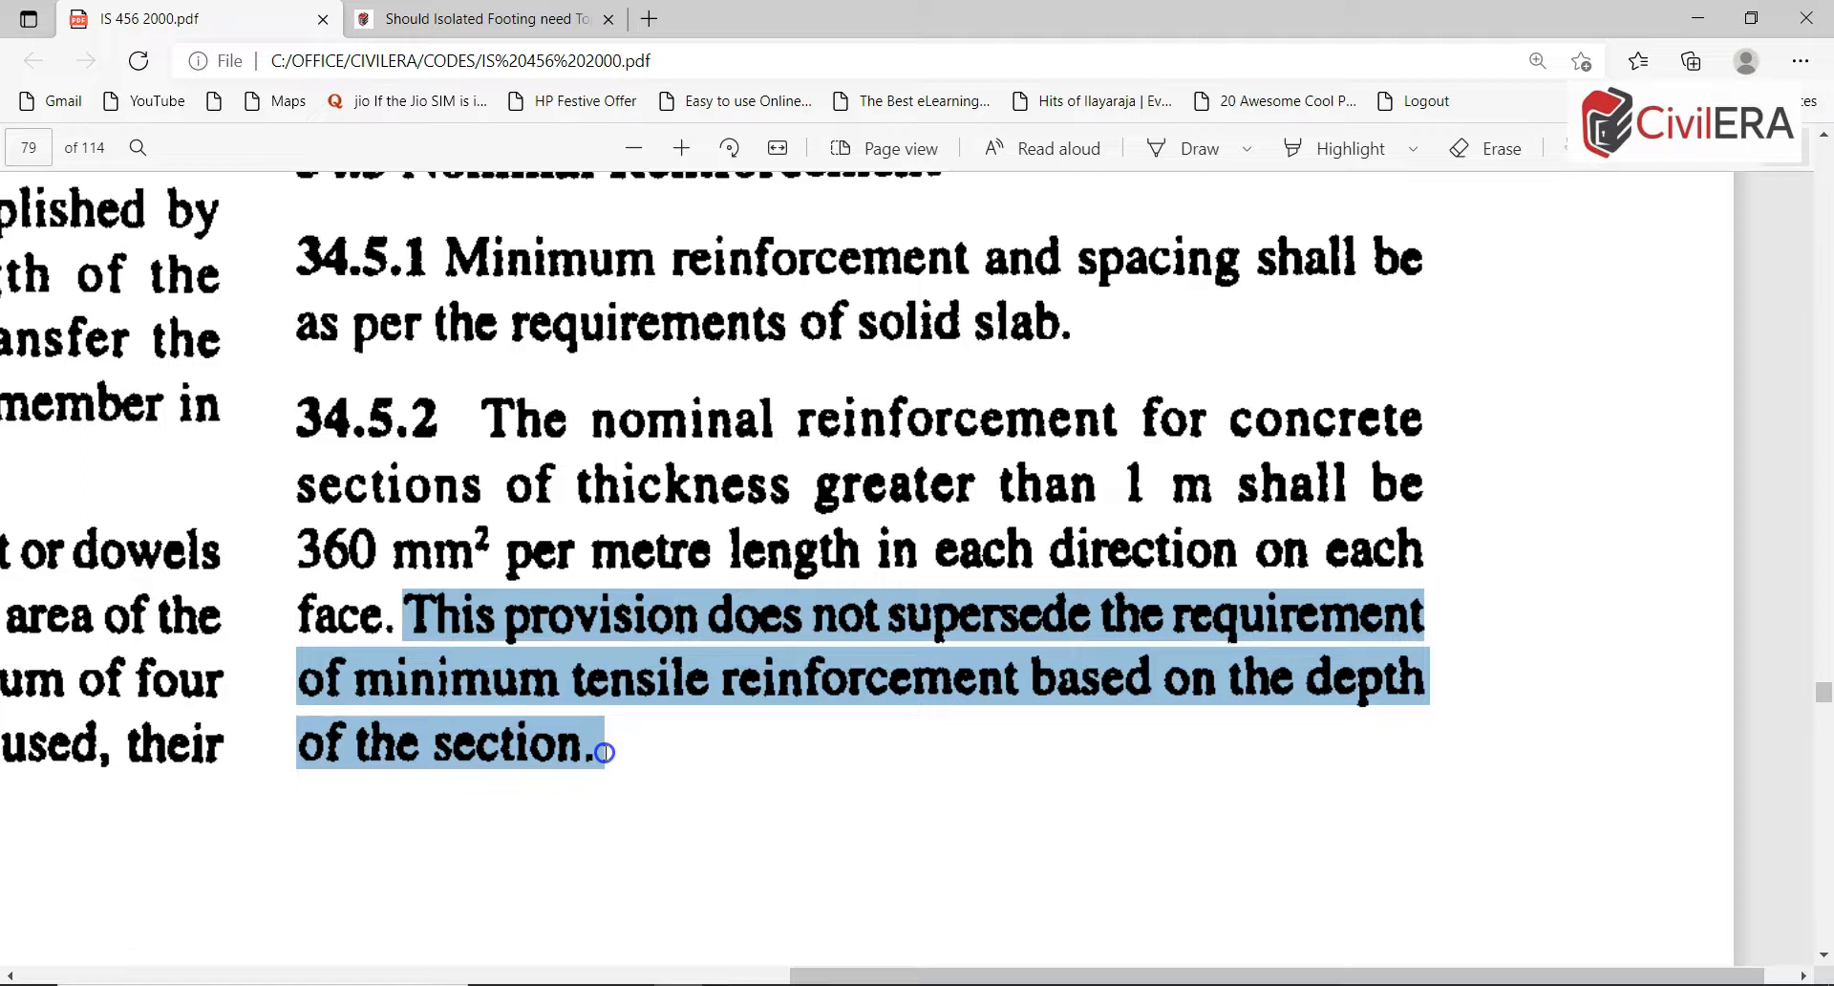
click(446, 628)
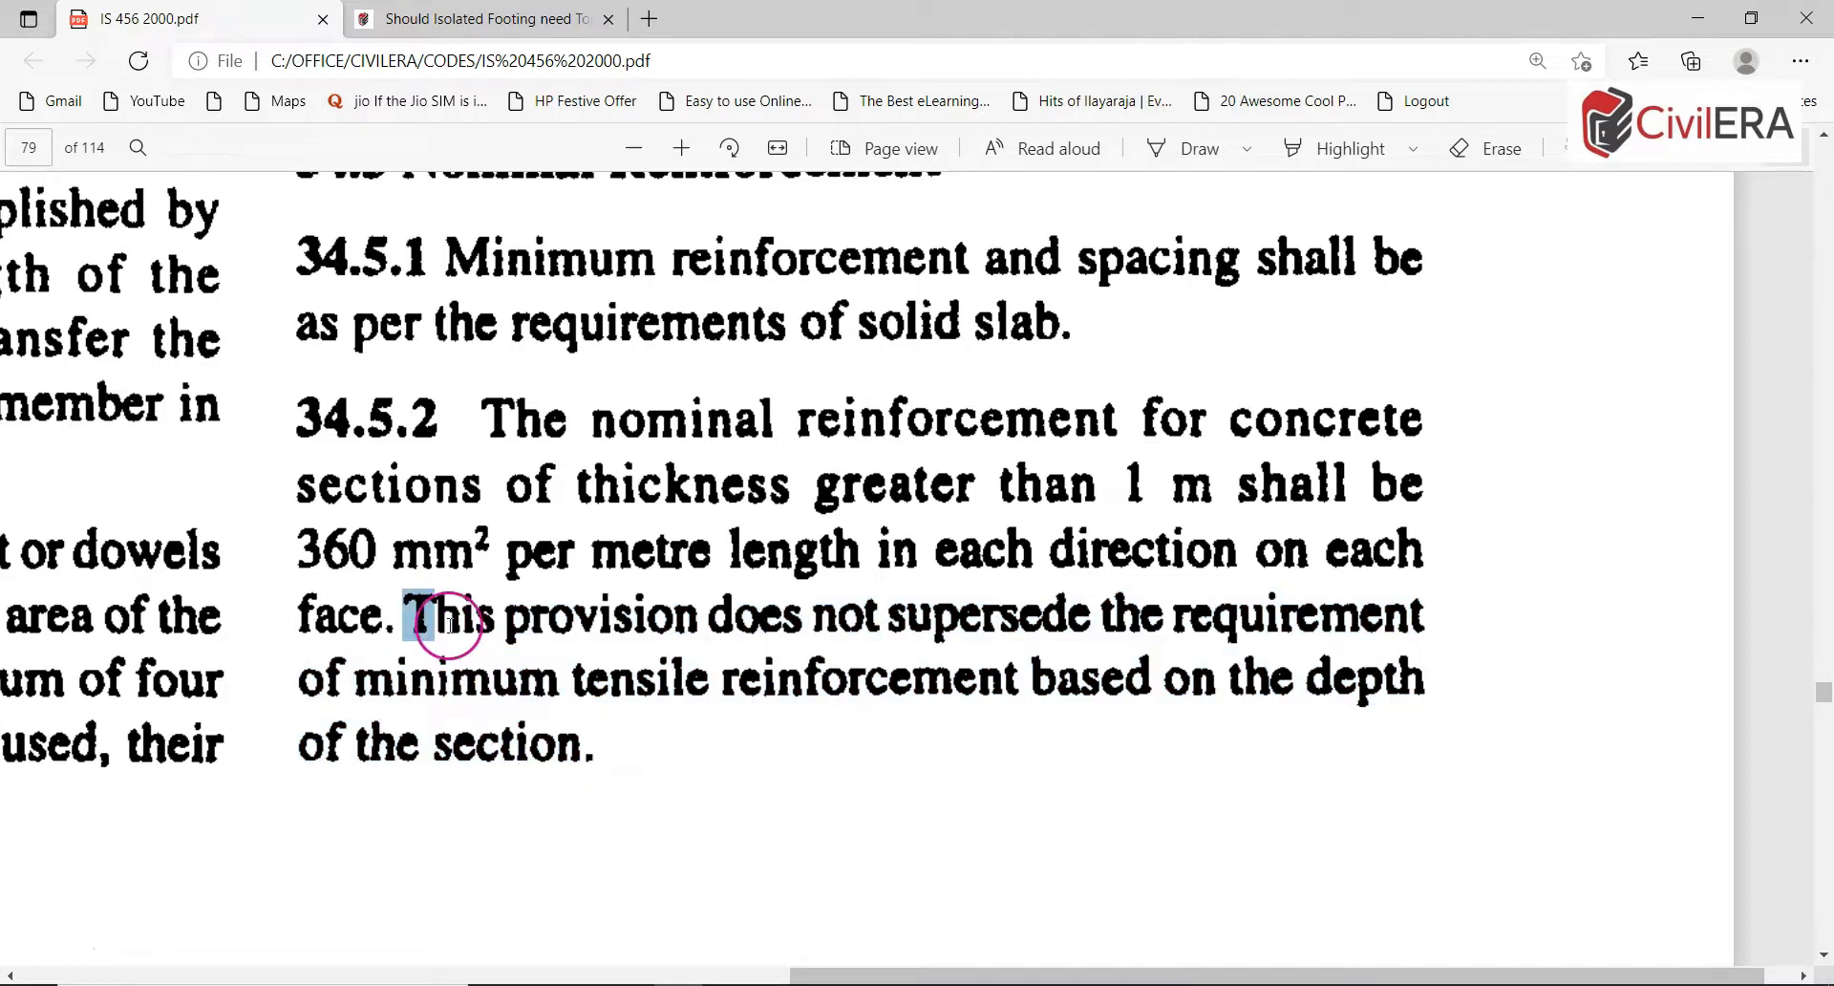
drag(410, 615, 585, 748)
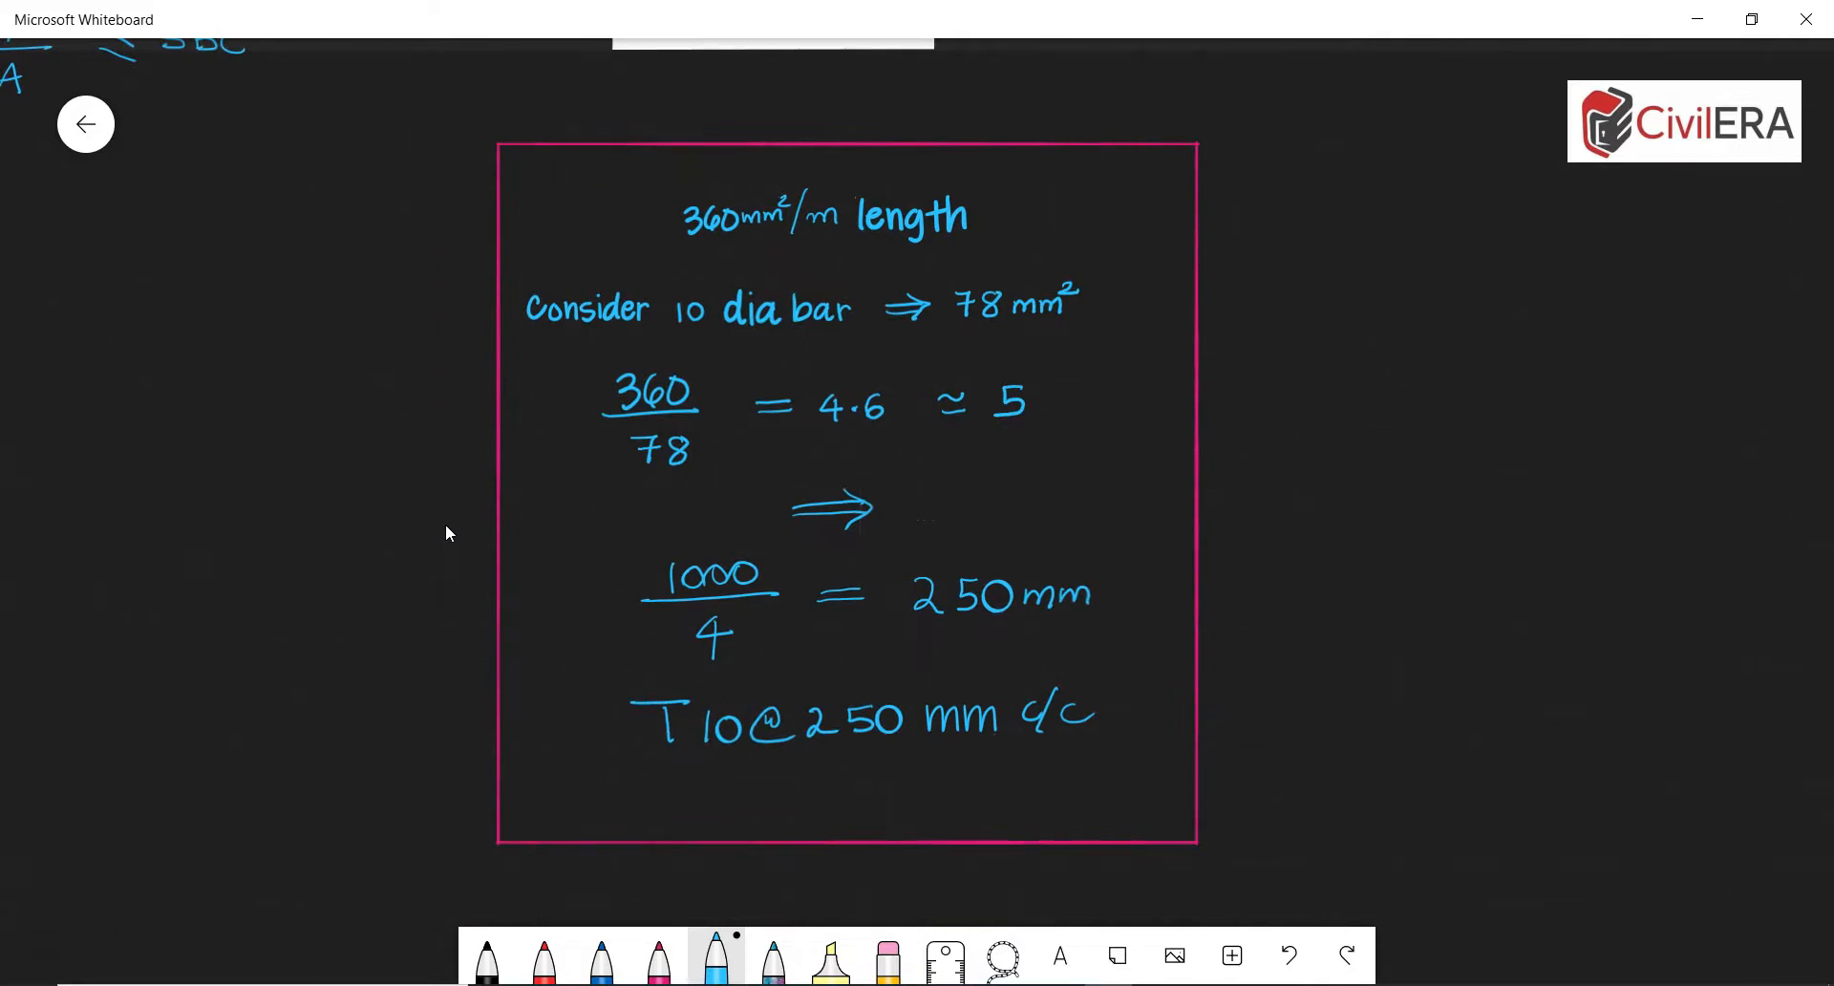
- Tick 78 mm² and the count 5; circle 4.6, the divisor 4 and 250 mm spacing
drag(1135, 303, 1239, 223)
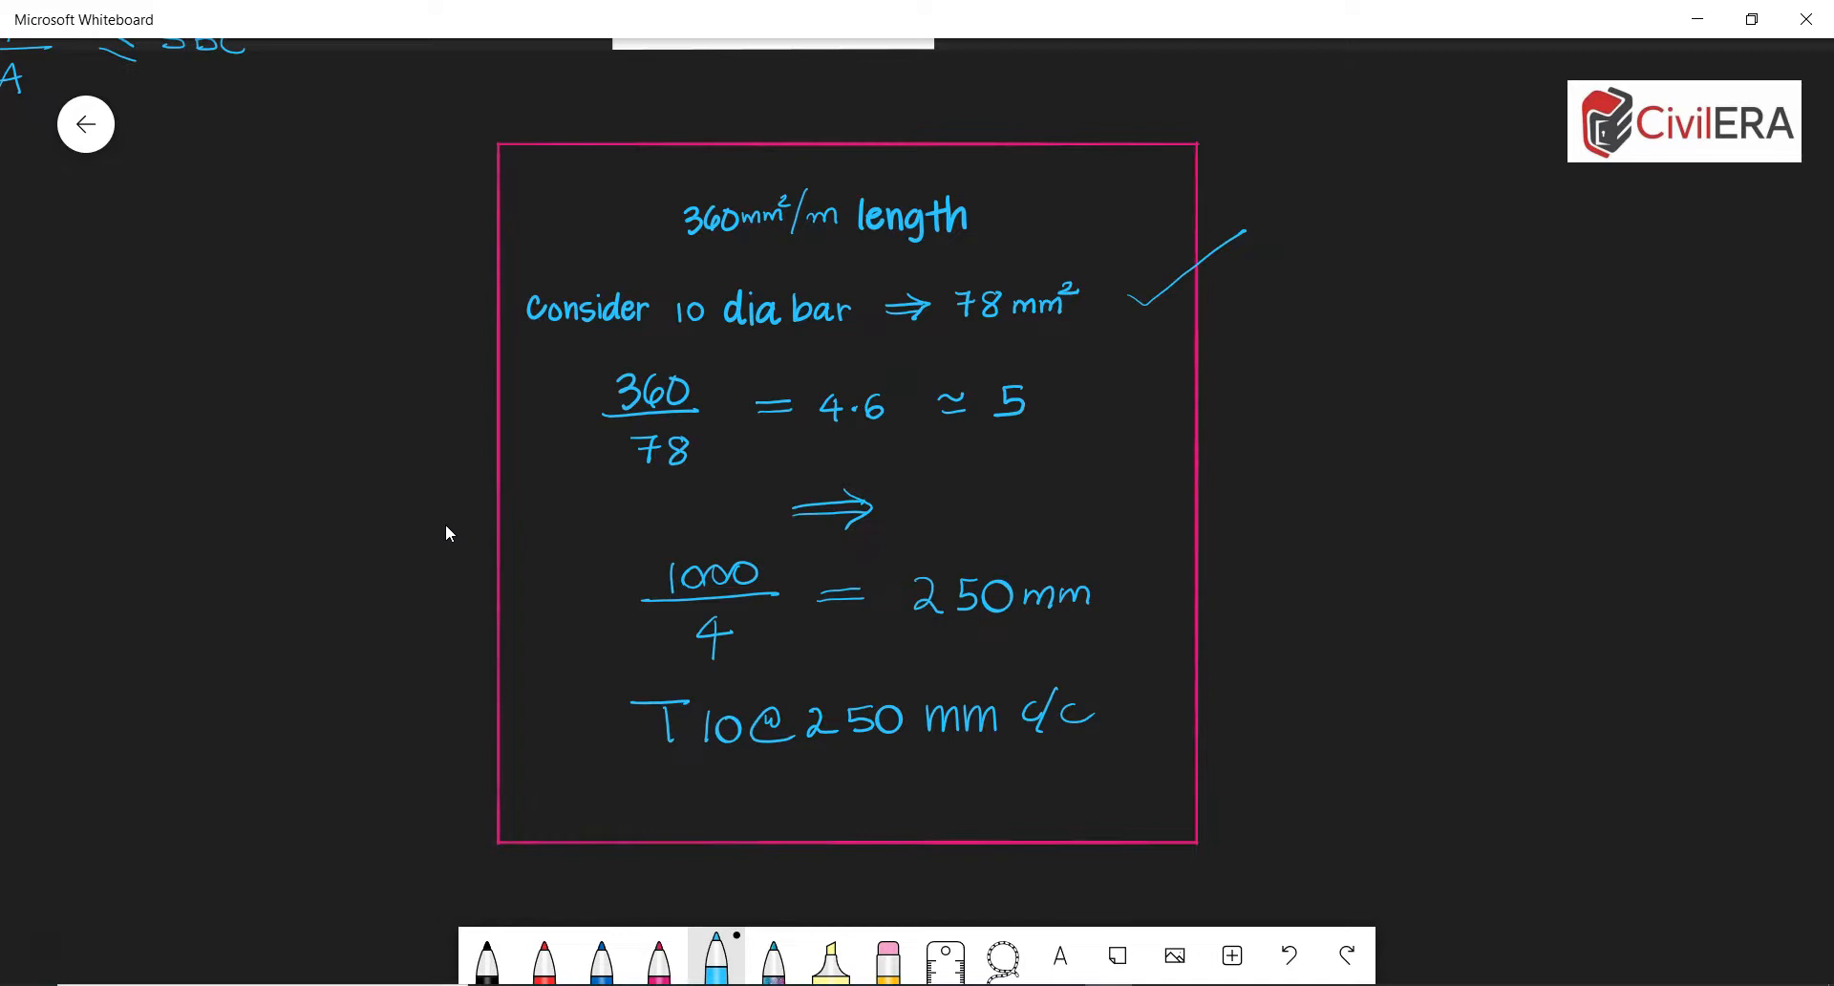
drag(807, 374, 890, 433)
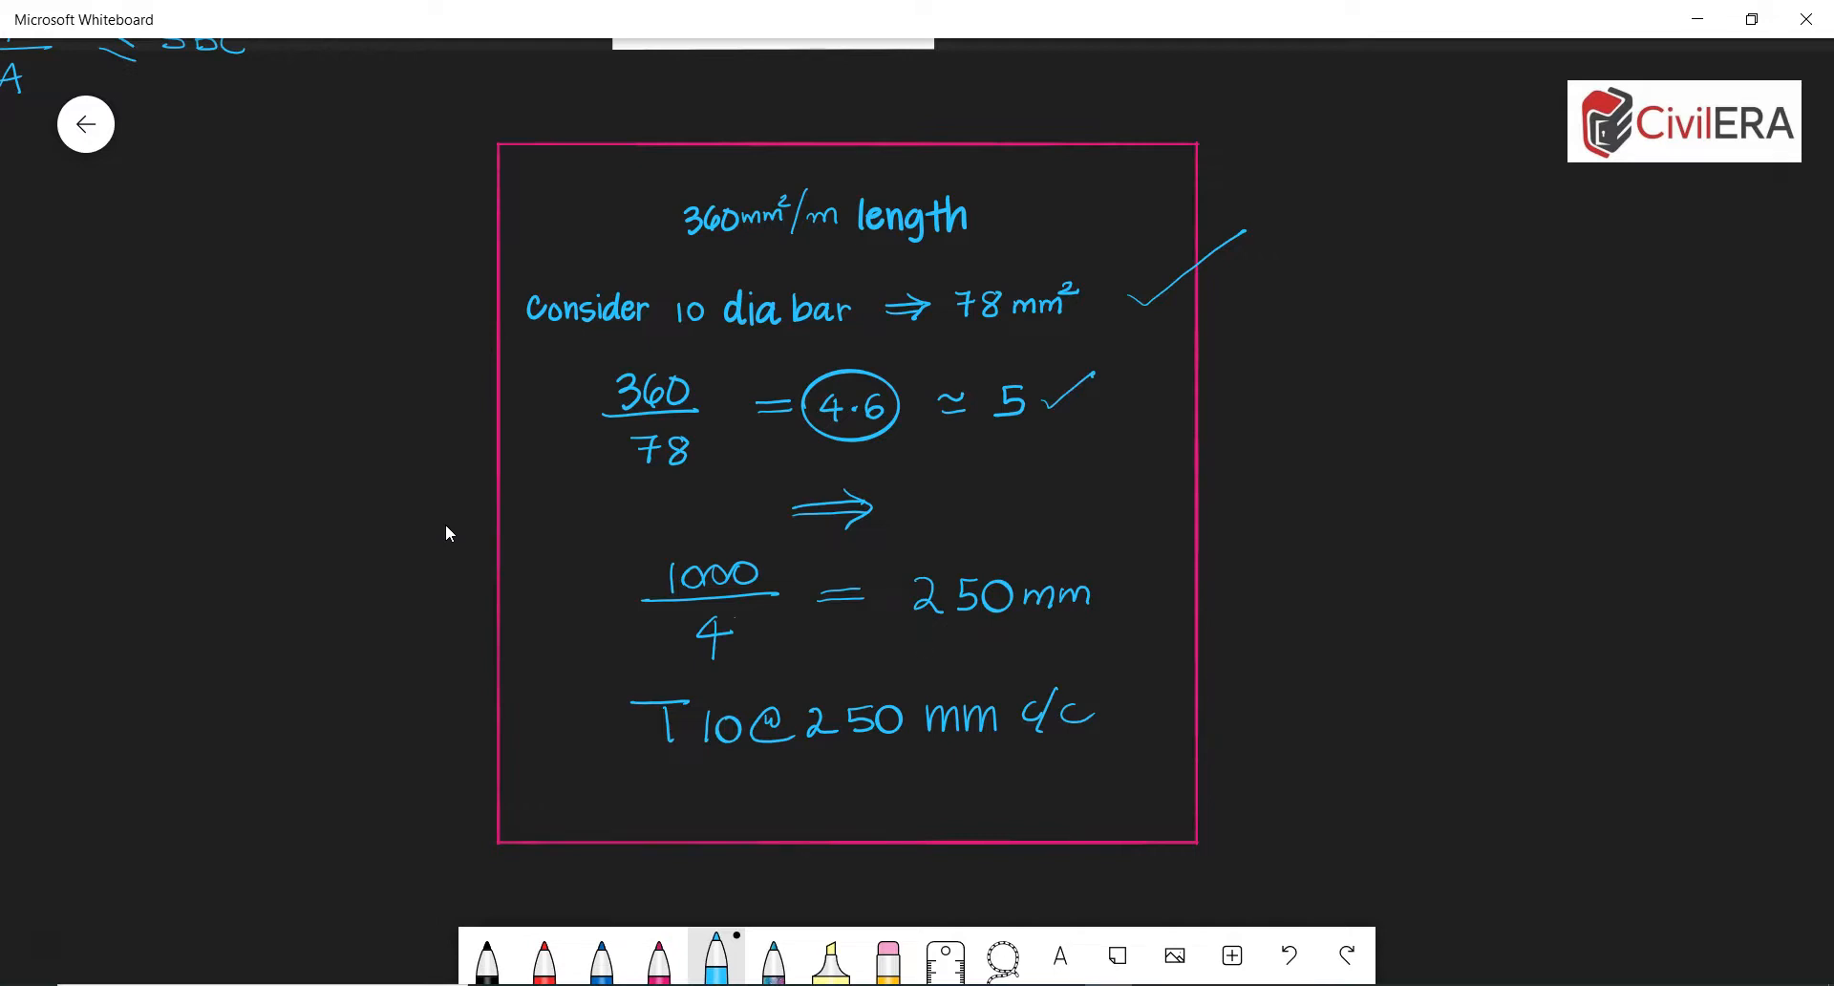
drag(702, 631, 725, 632)
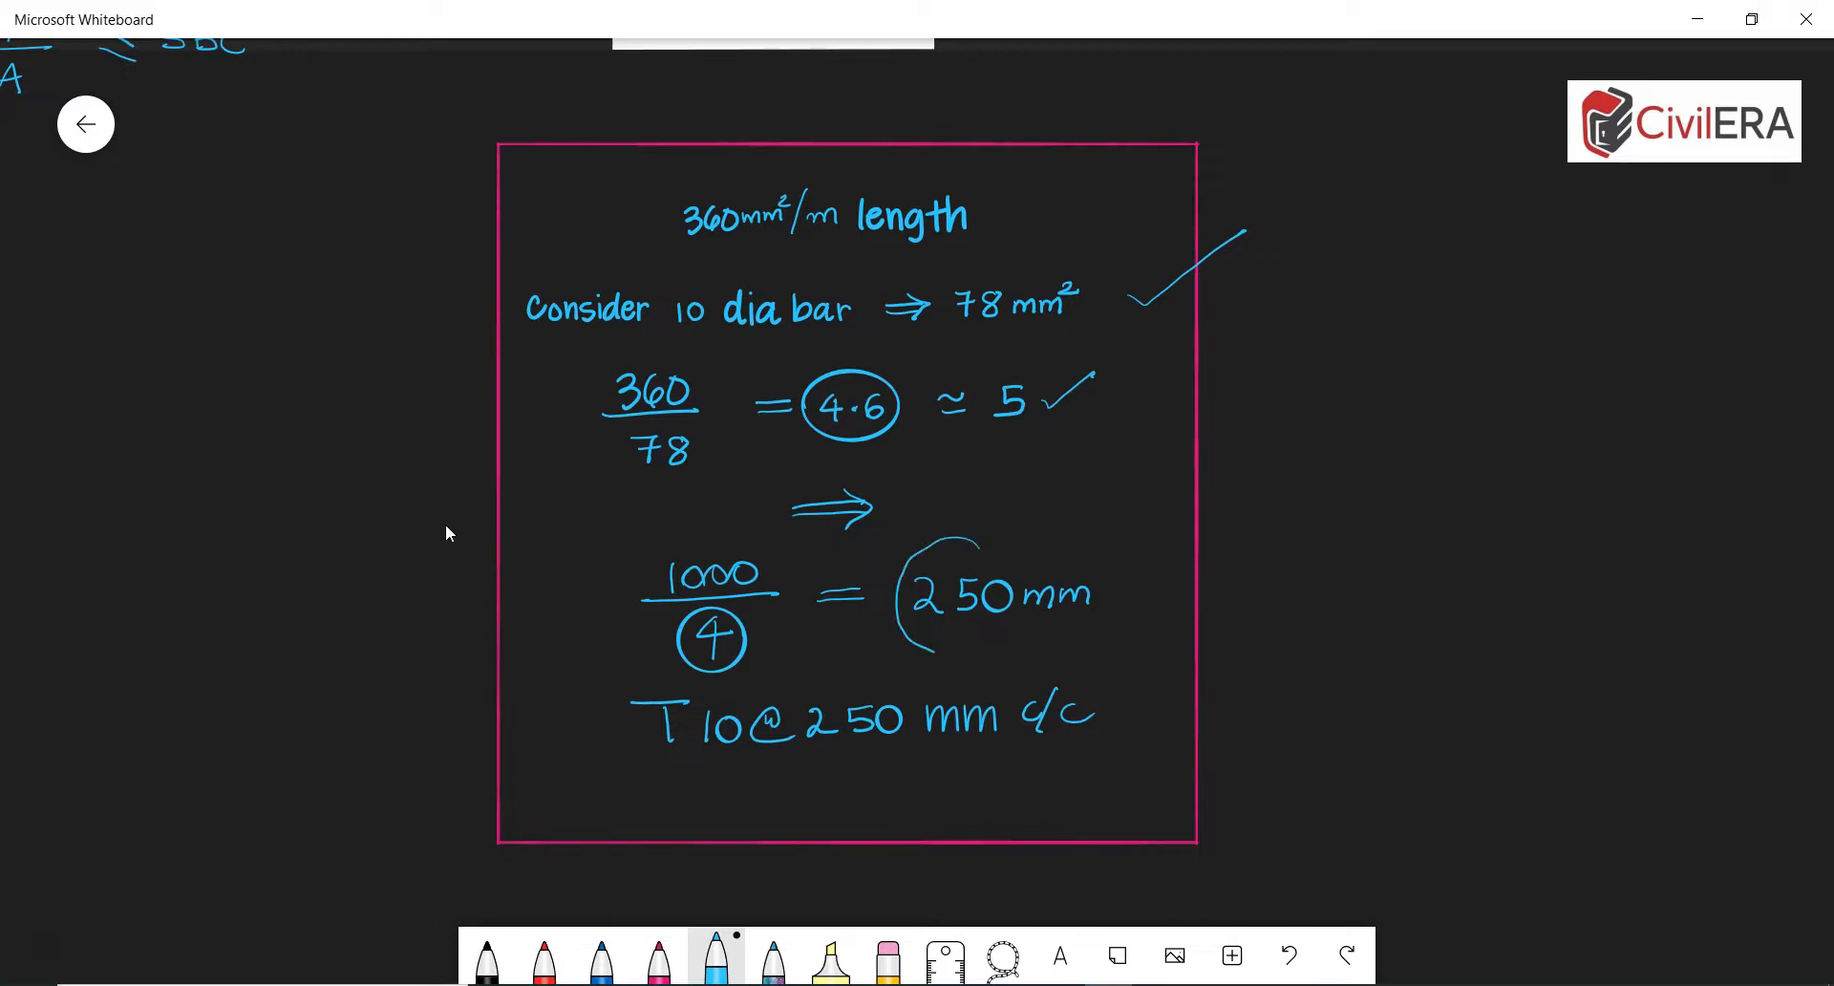
drag(923, 549, 1088, 643)
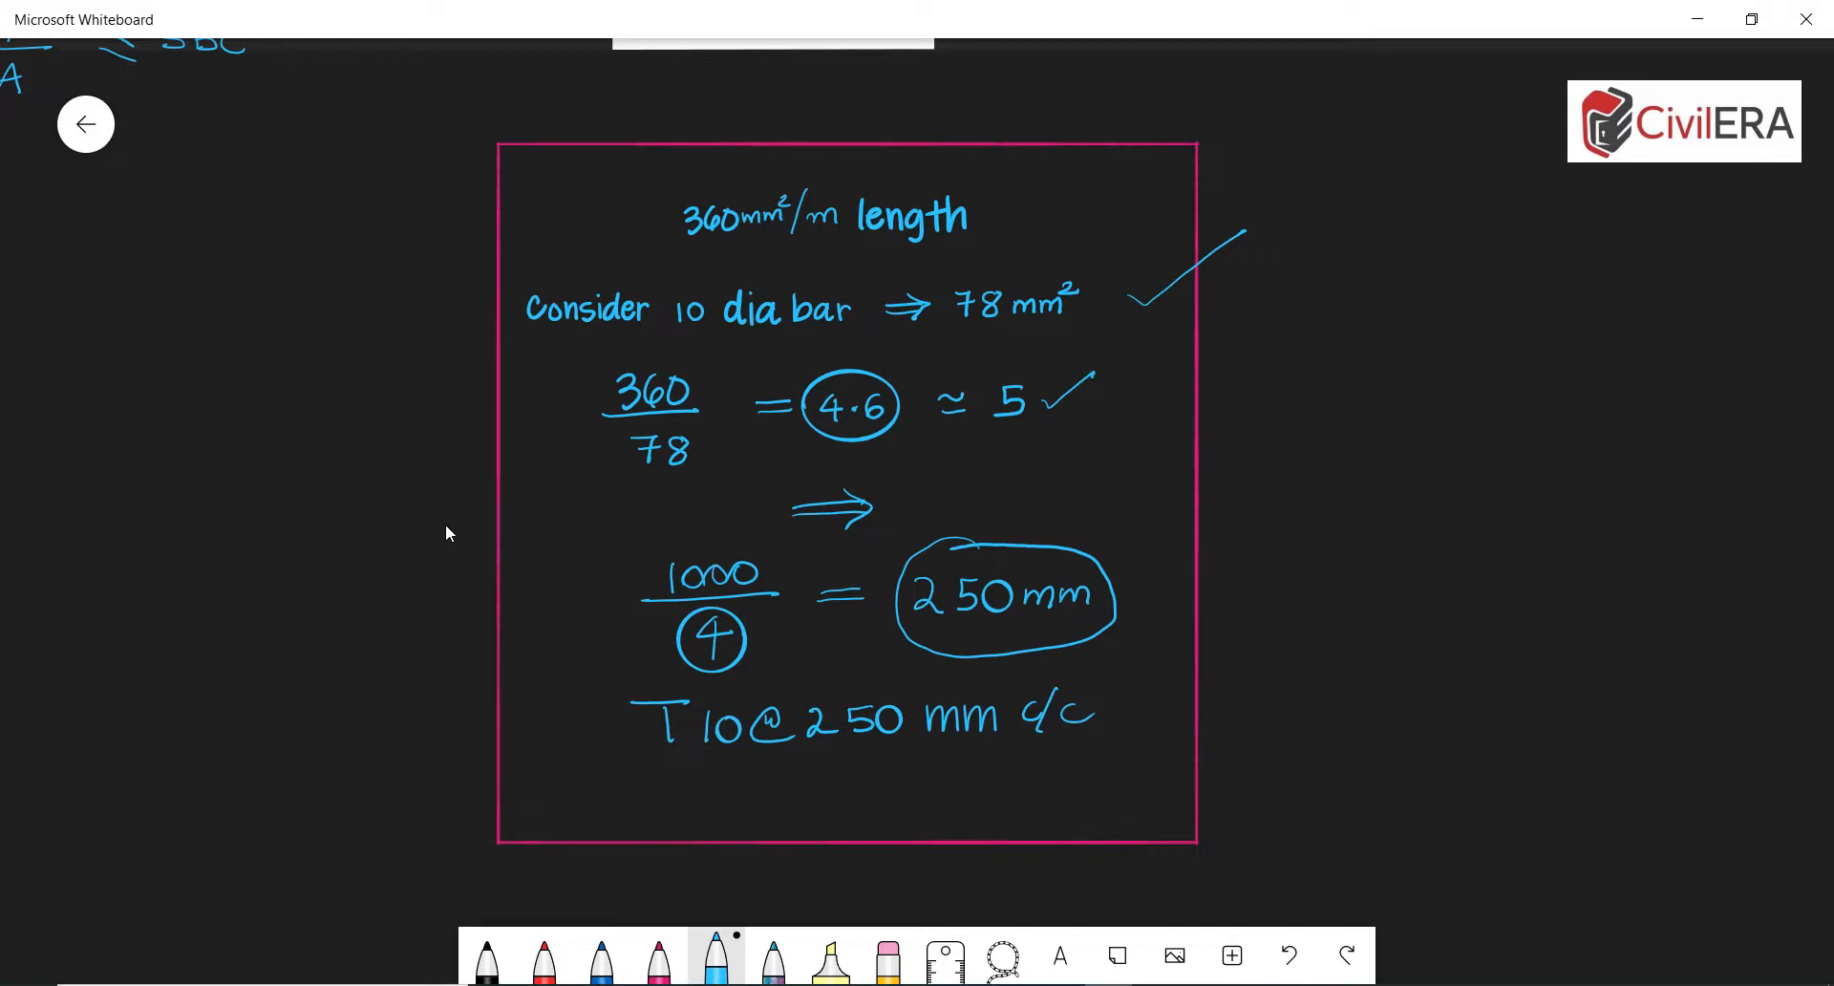
drag(1123, 725, 1229, 649)
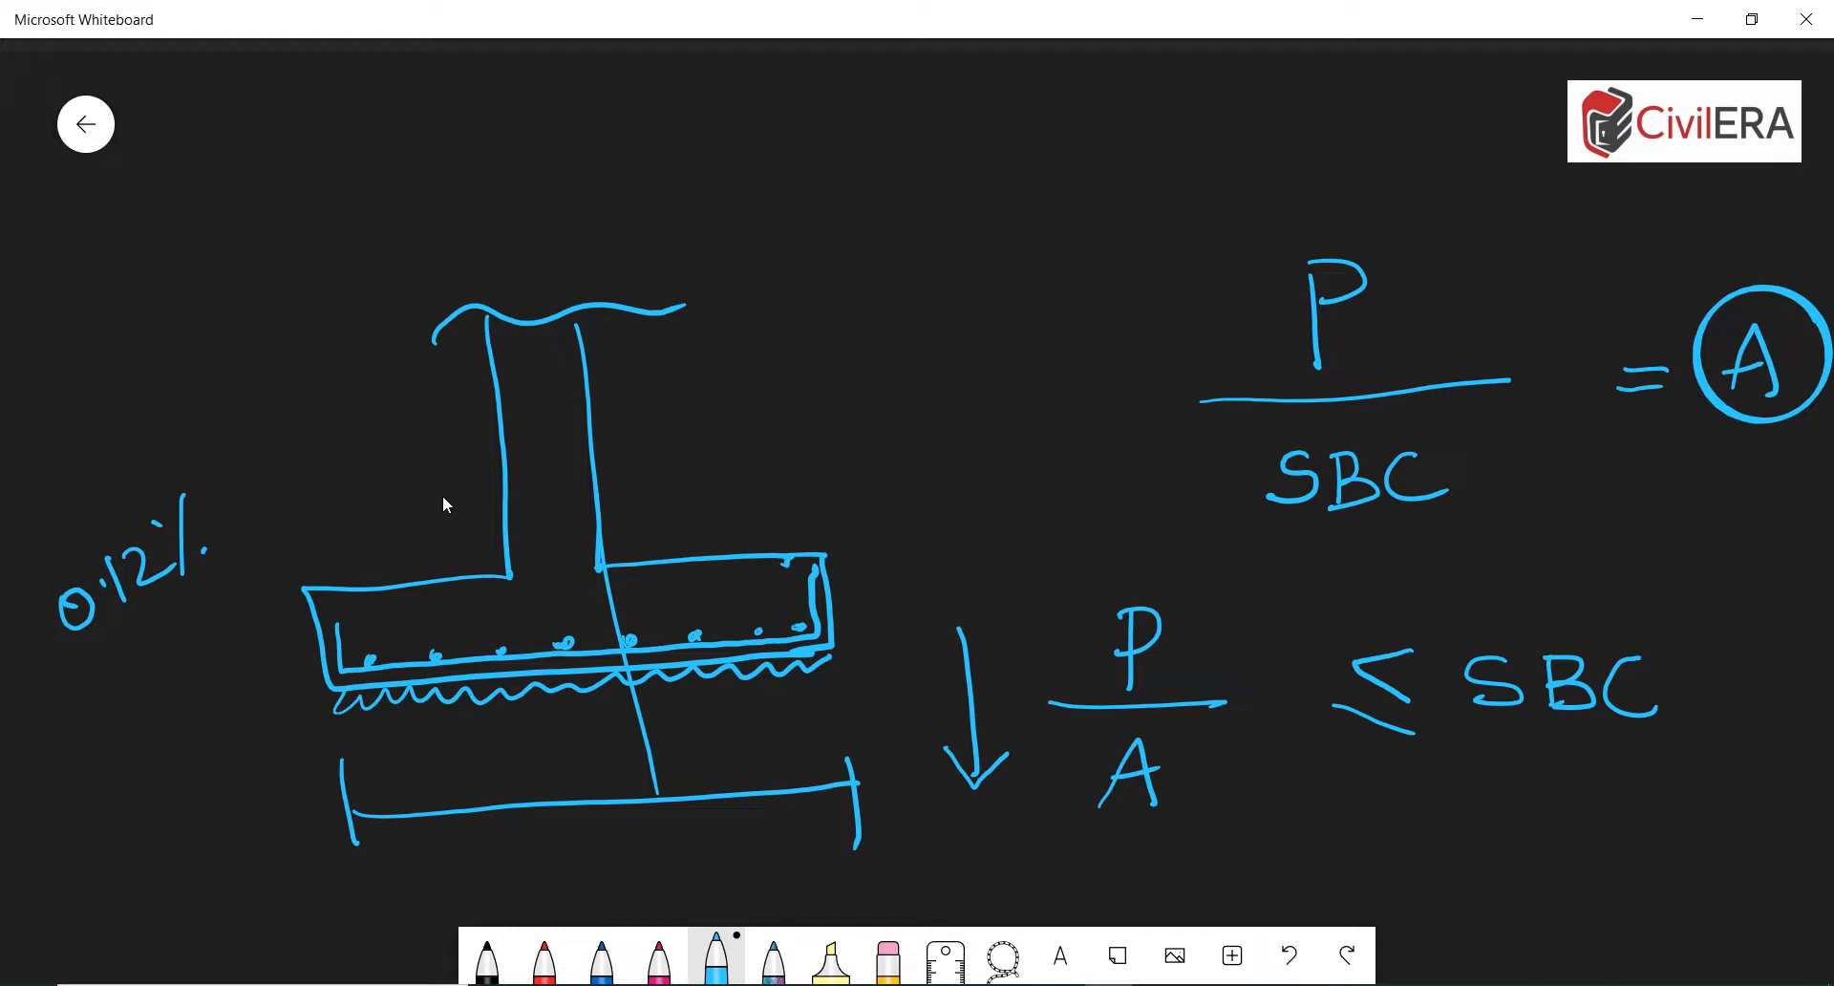
- Underline 0.12% twice and handwrite a 3:0 note above the footing's right projection
drag(77, 655, 270, 538)
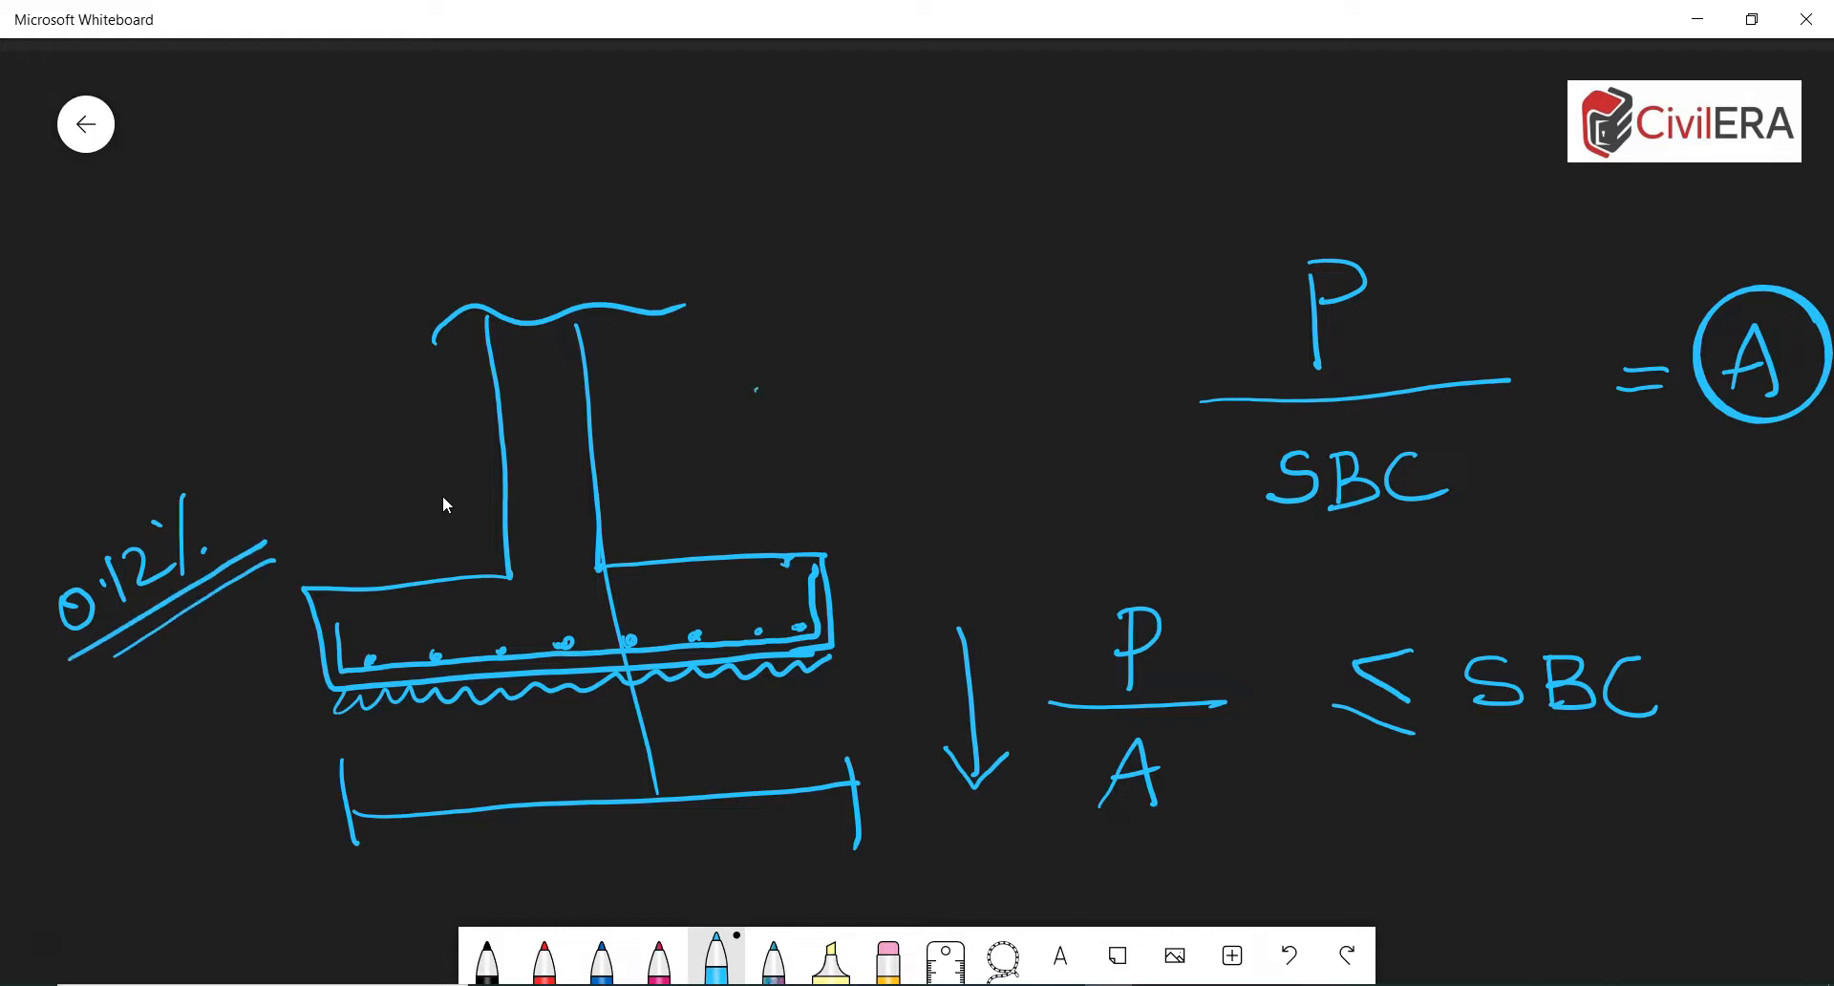
drag(760, 409, 842, 374)
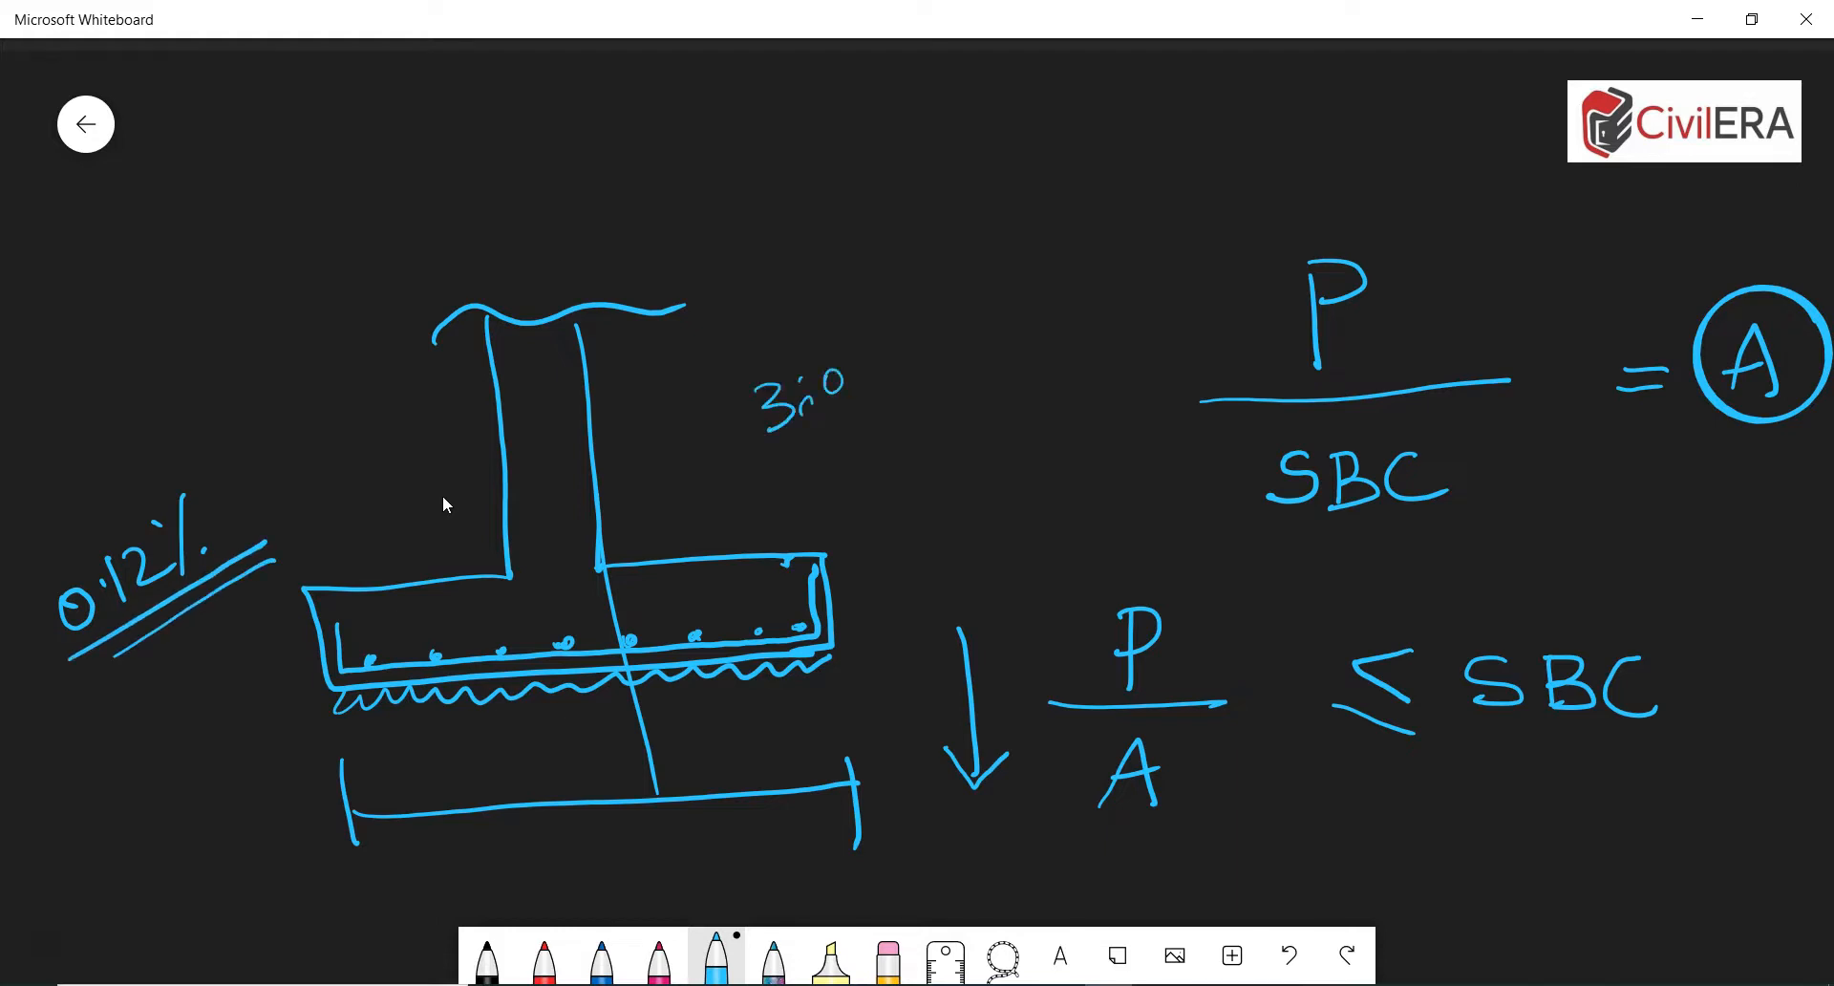
drag(743, 438, 895, 386)
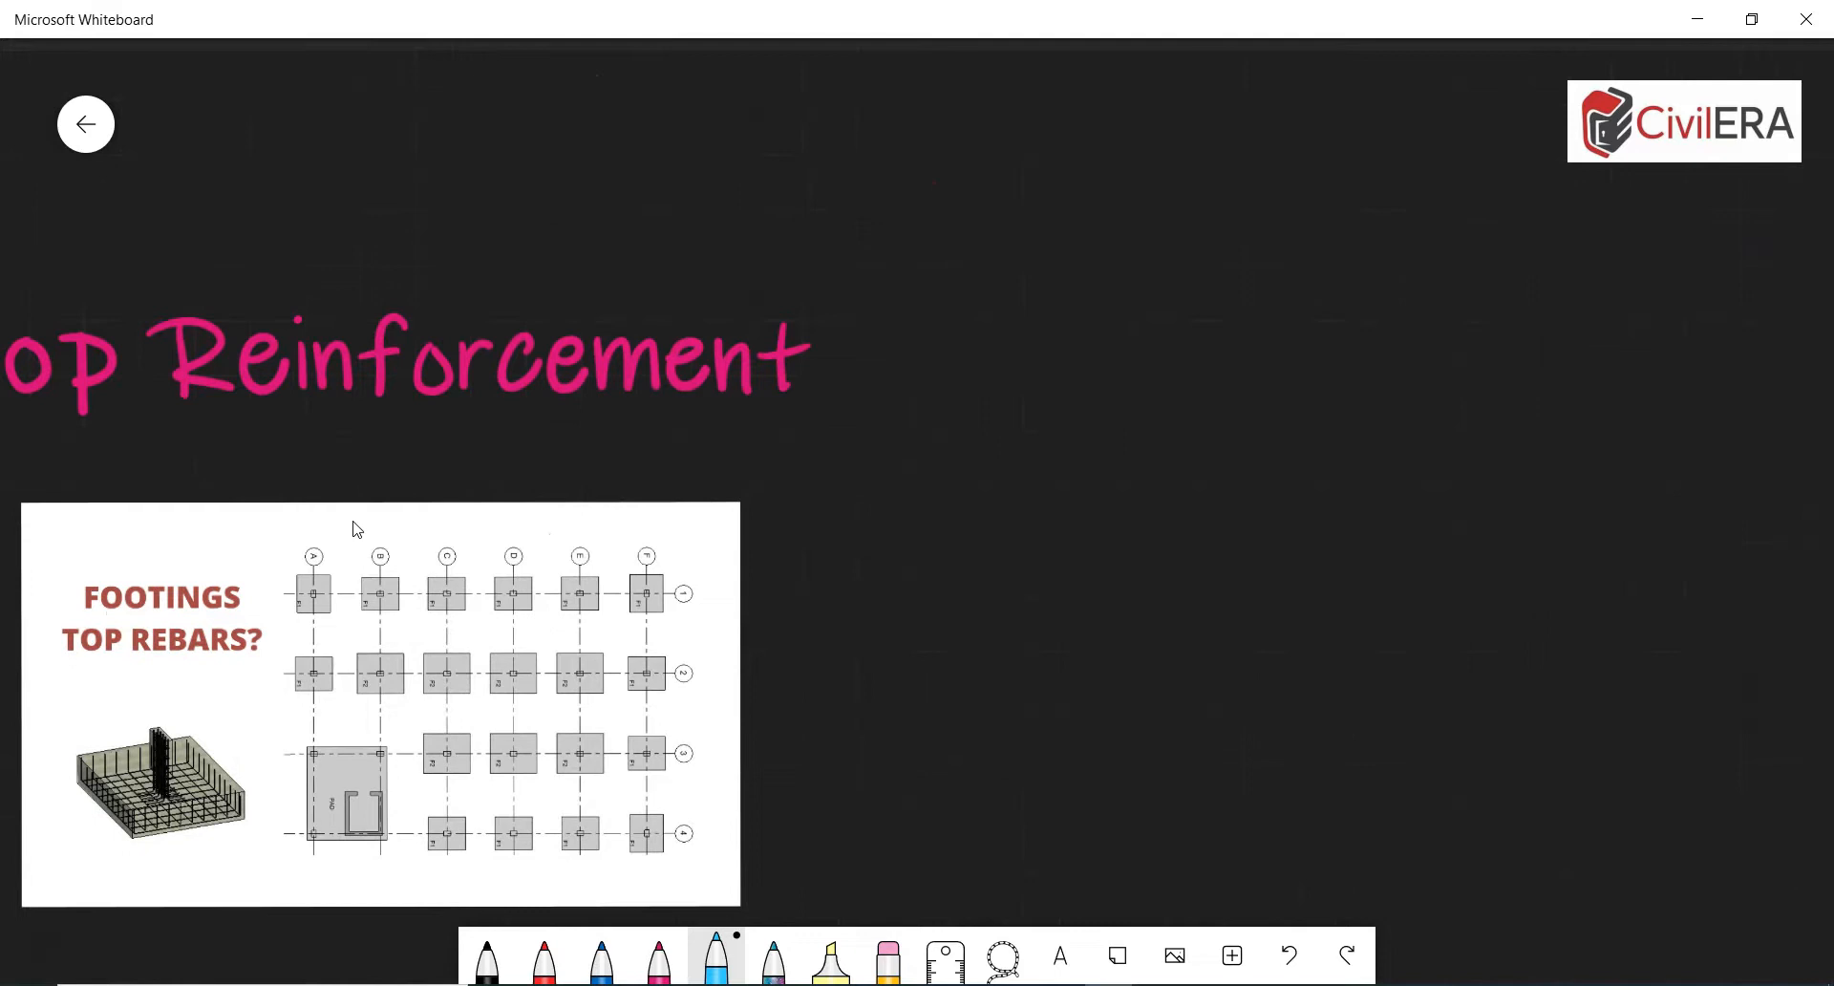
drag(971, 503, 1193, 515)
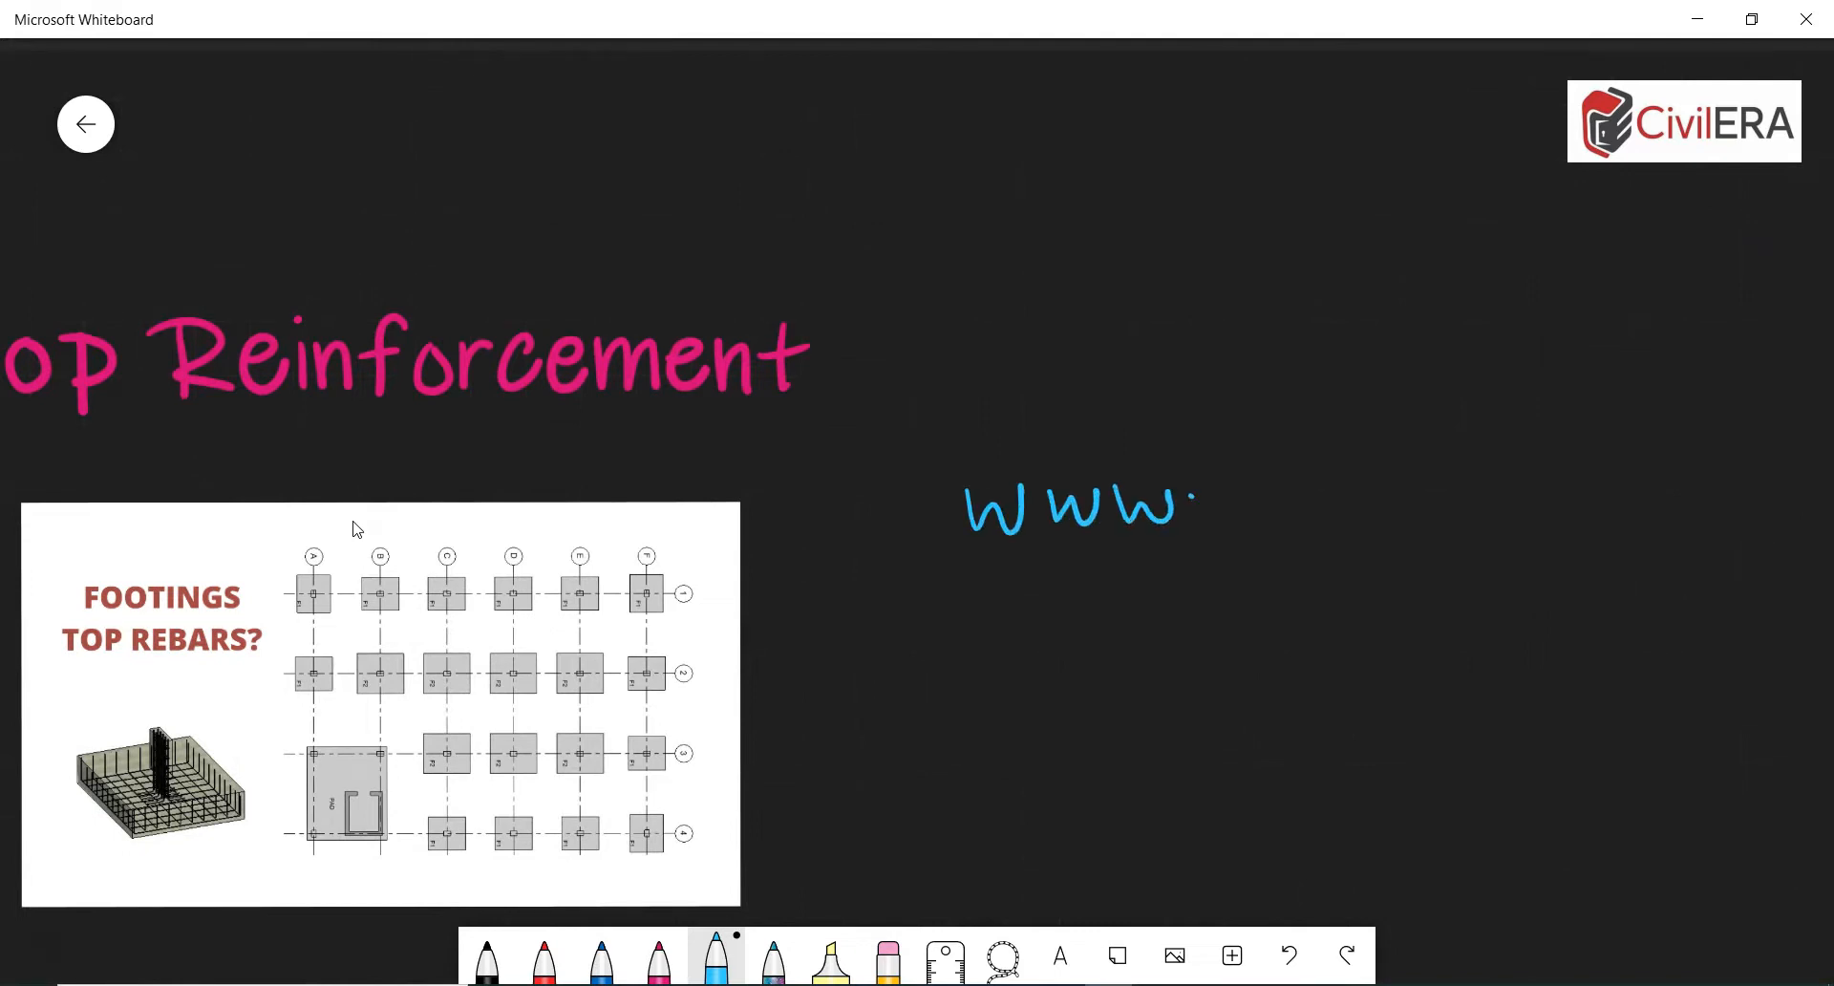
drag(1216, 502, 1422, 502)
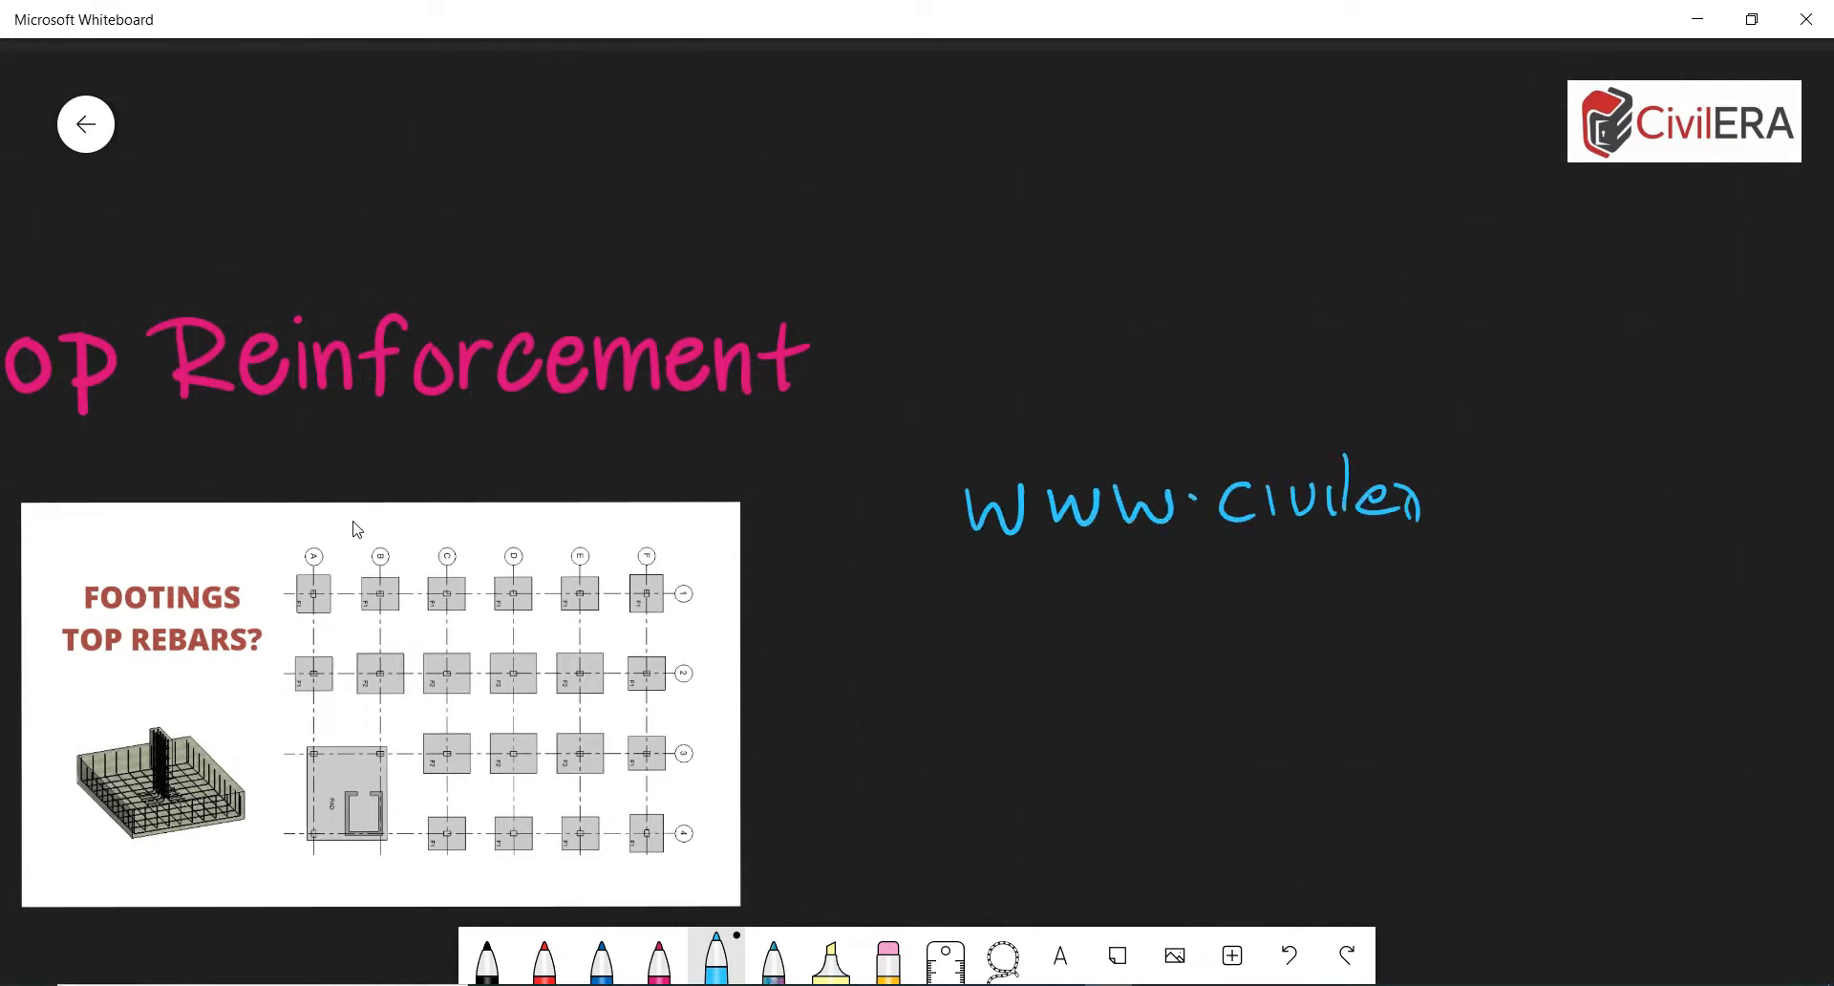